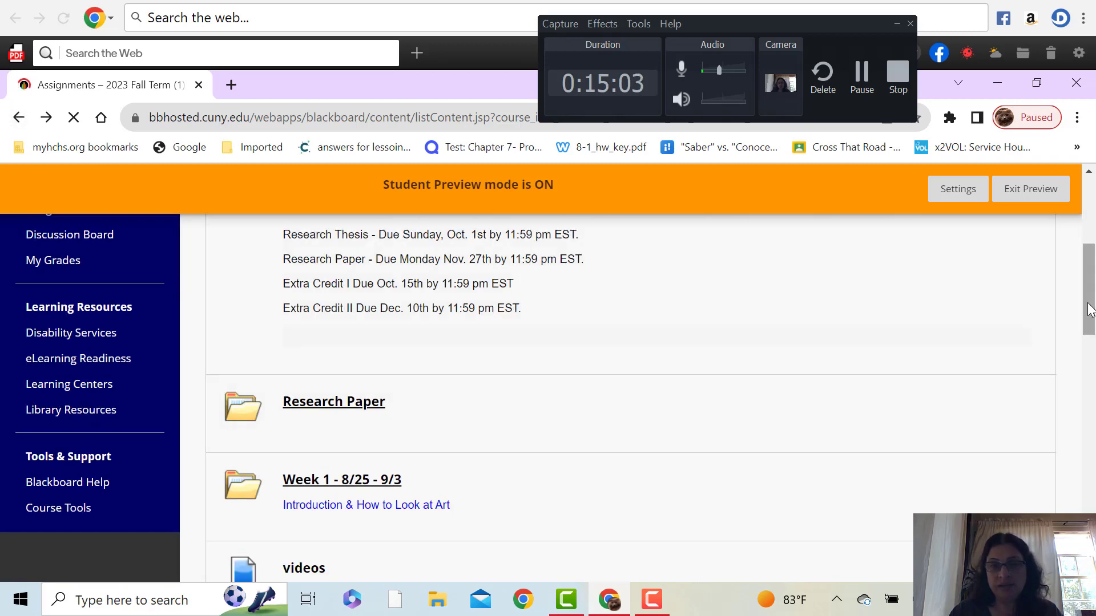
Step: Scroll the Assignments page and open the Week 1 - 8/25 - 9/3 folder
scroll(down, 3)
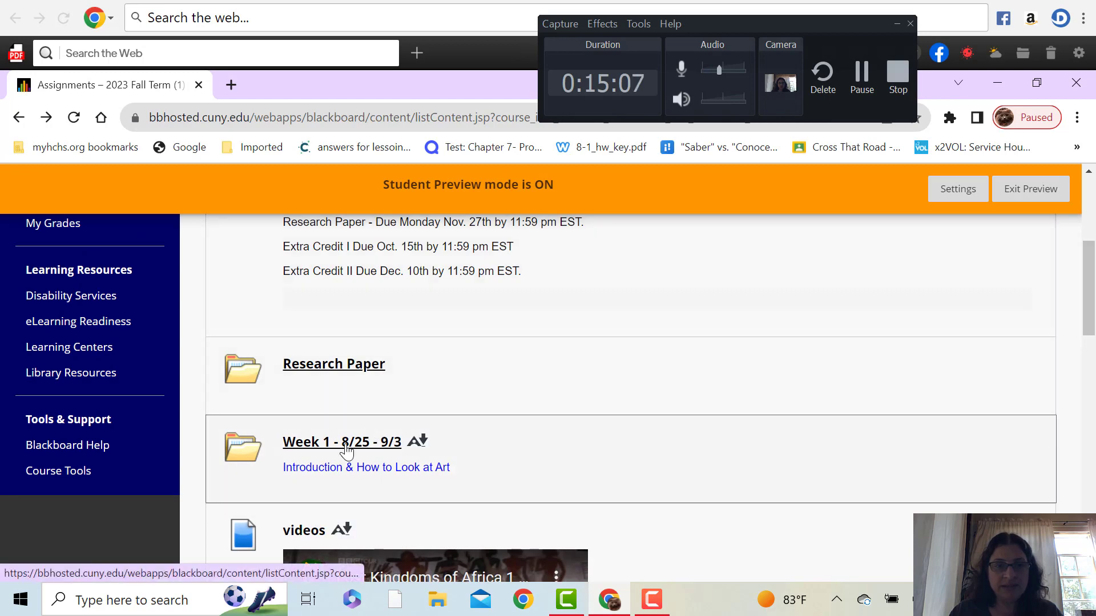
click(342, 442)
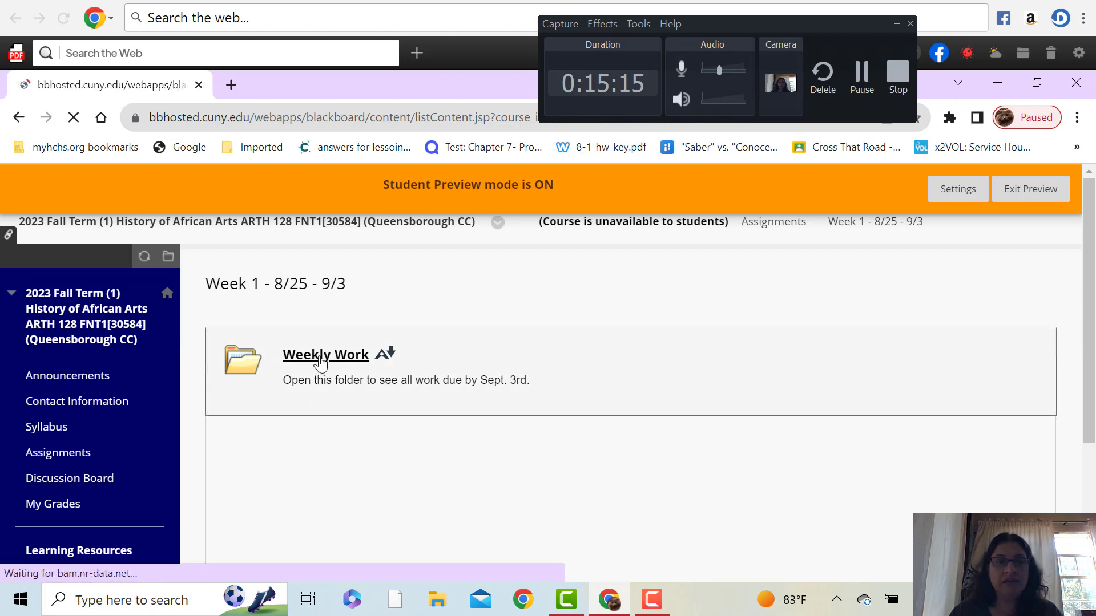
Step: Open Week 1's Weekly Work folder for work due Sept. 3rd
click(325, 355)
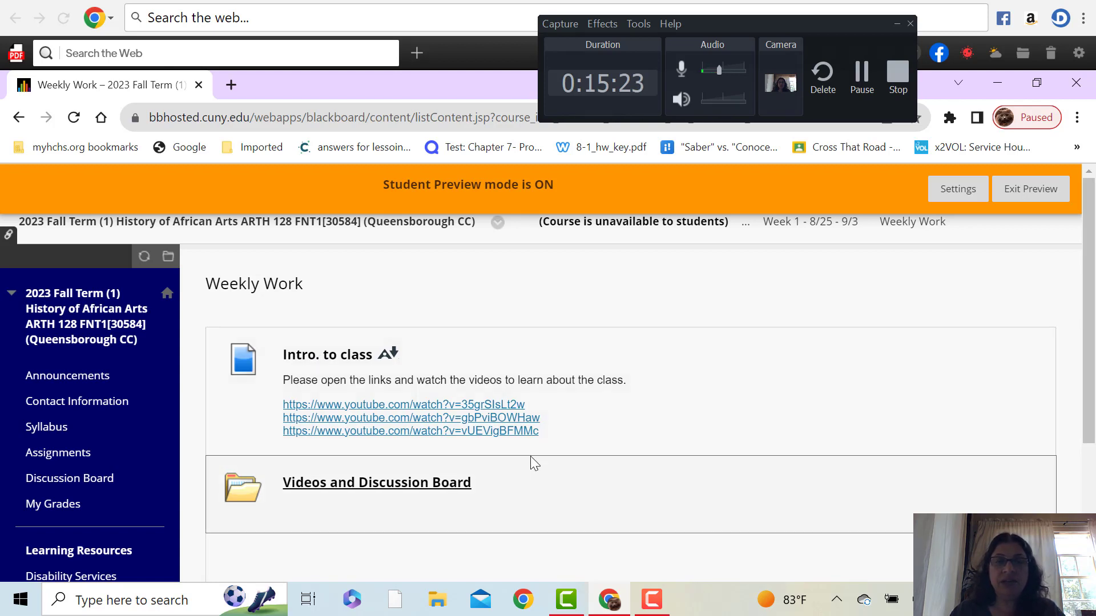
mouse_move(537, 461)
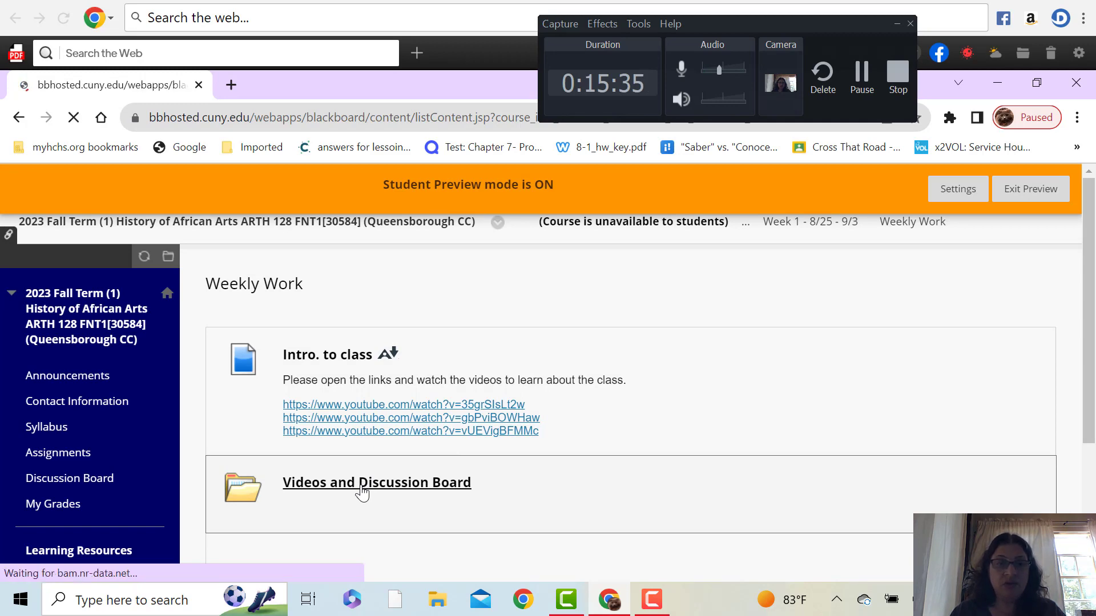
Step: Open Videos and Discussion Board and scroll to the Week 1 Work instructions and video
click(376, 482)
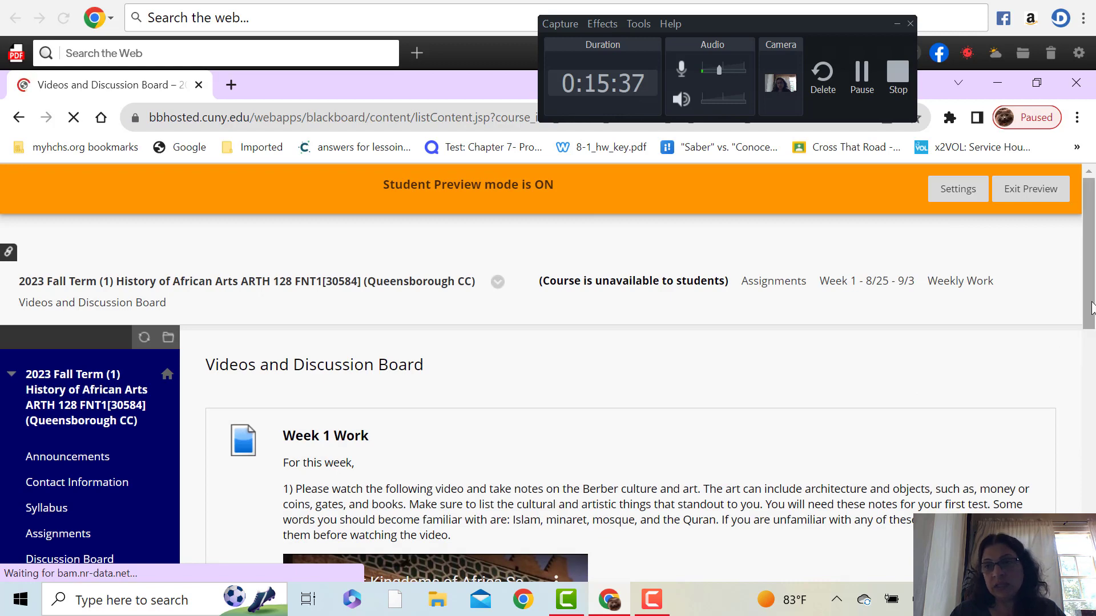
scroll(down, 3)
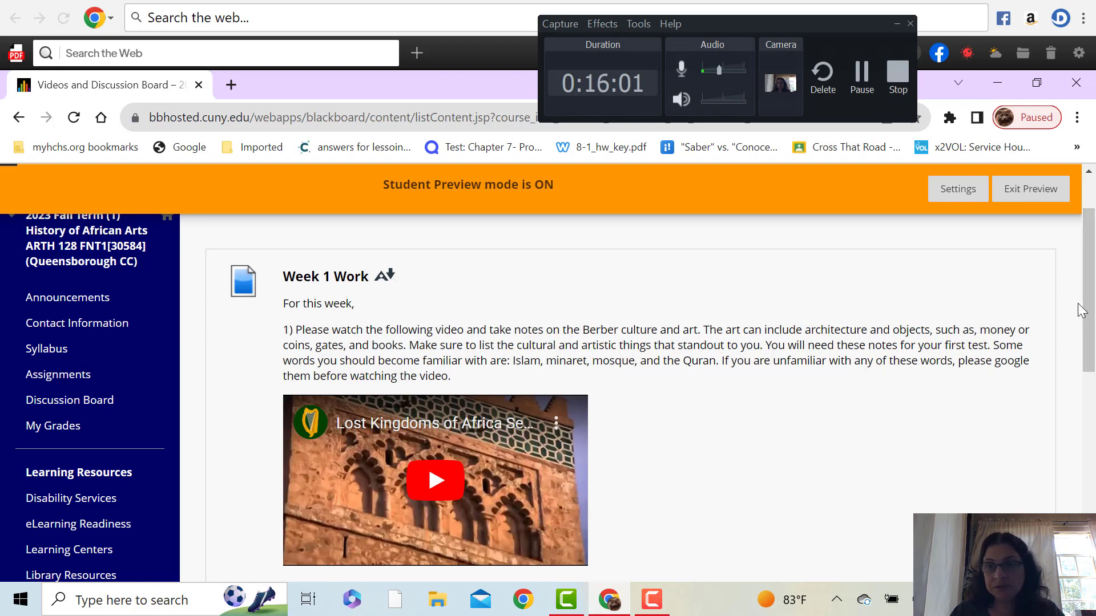
scroll(down, 3)
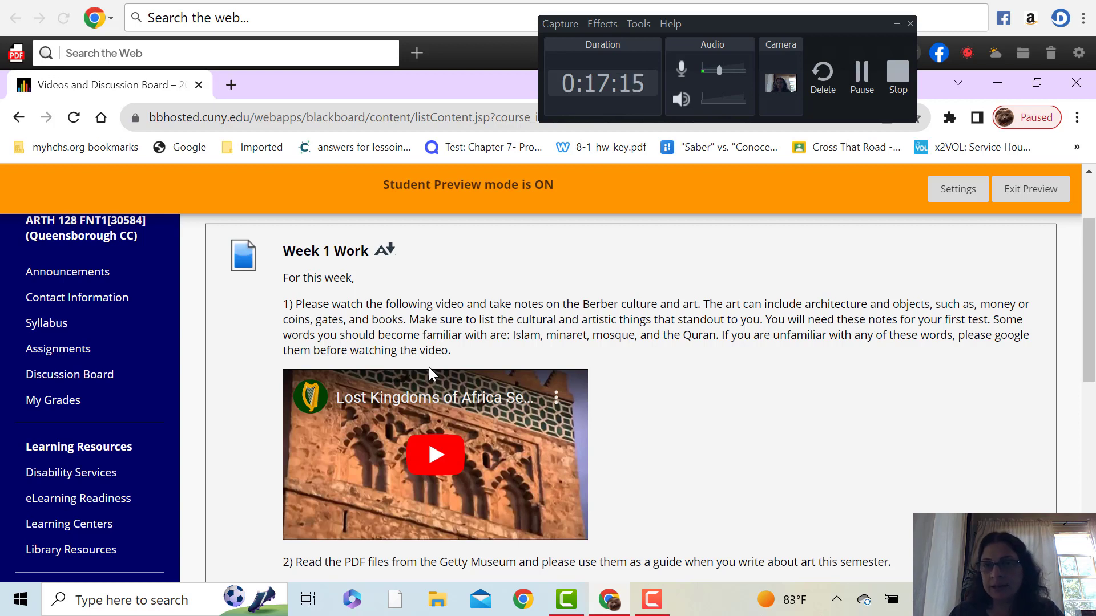
mouse_move(492, 364)
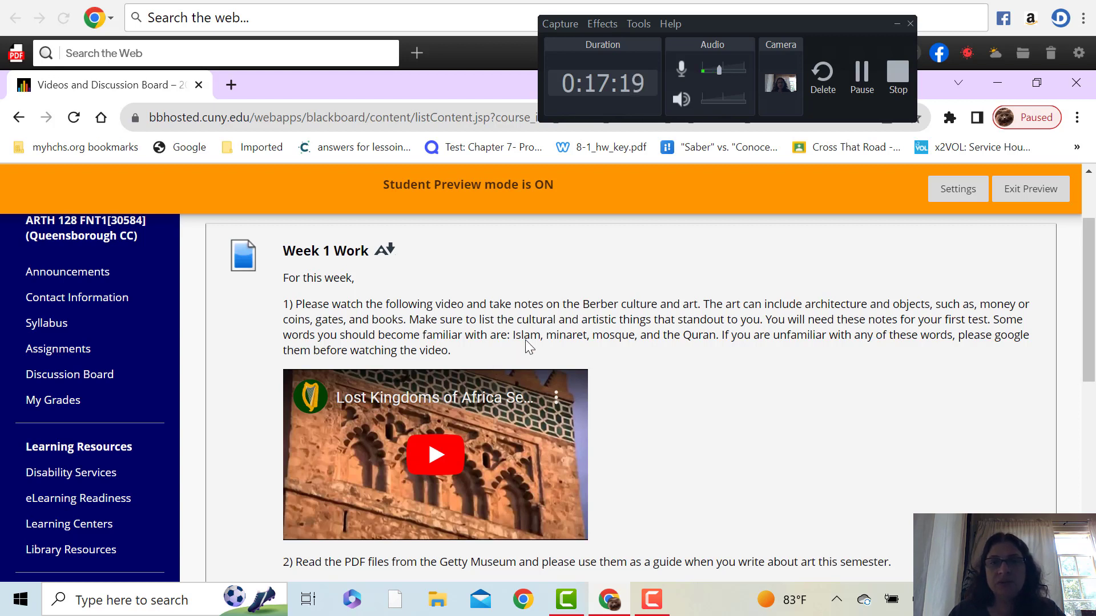
mouse_move(590, 295)
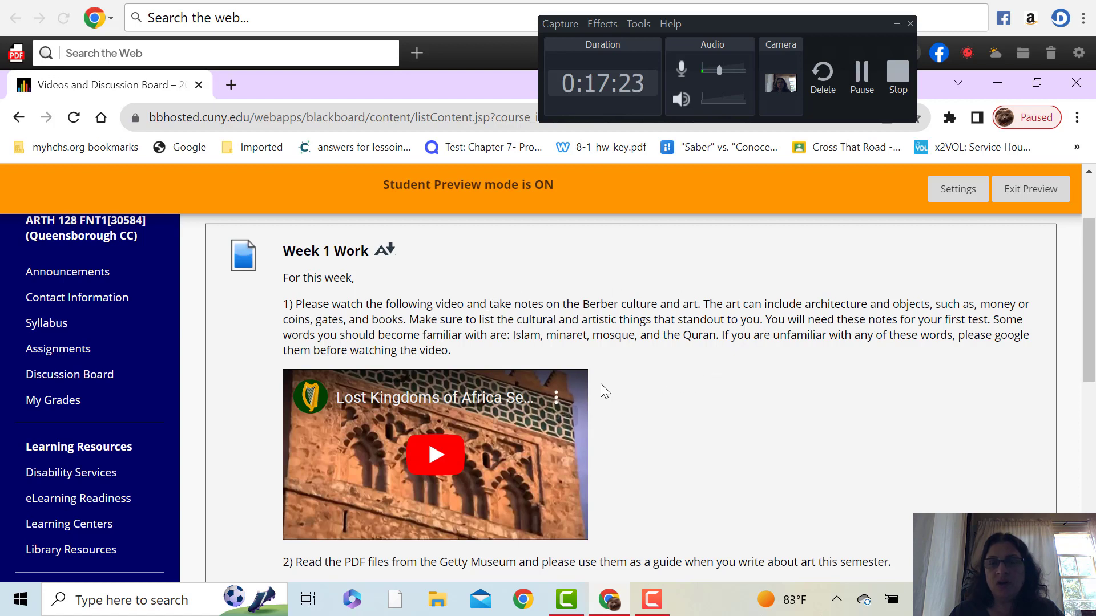
mouse_move(663, 386)
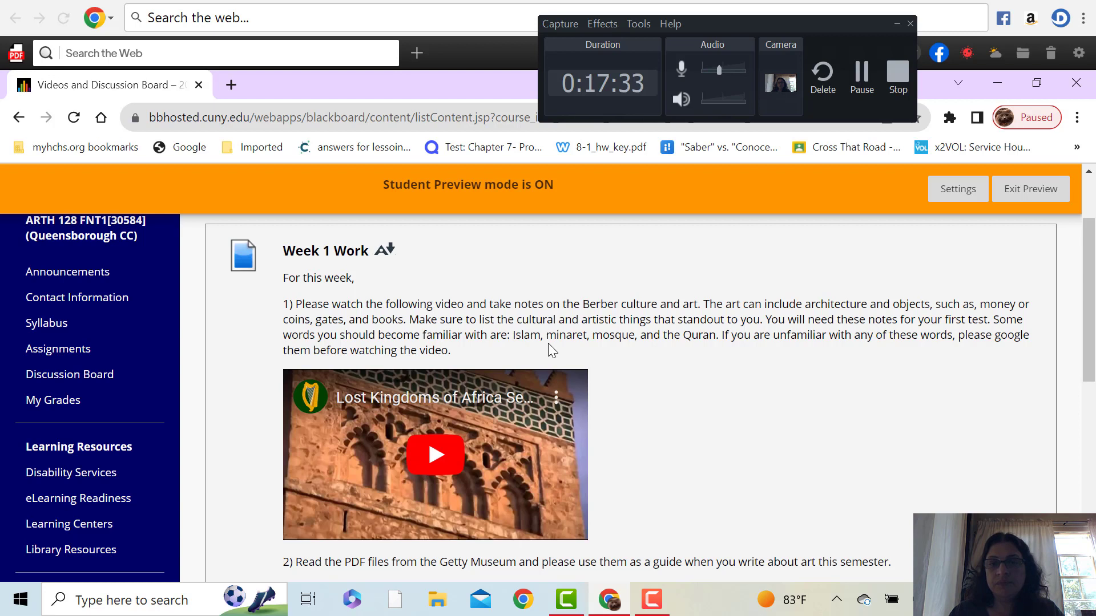
mouse_move(584, 350)
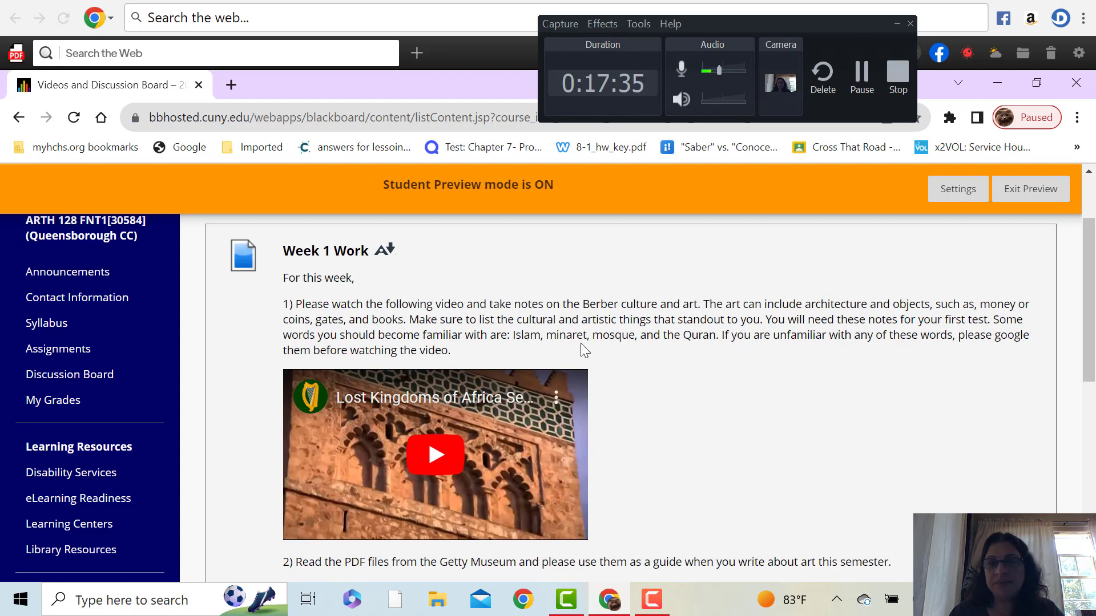
mouse_move(634, 354)
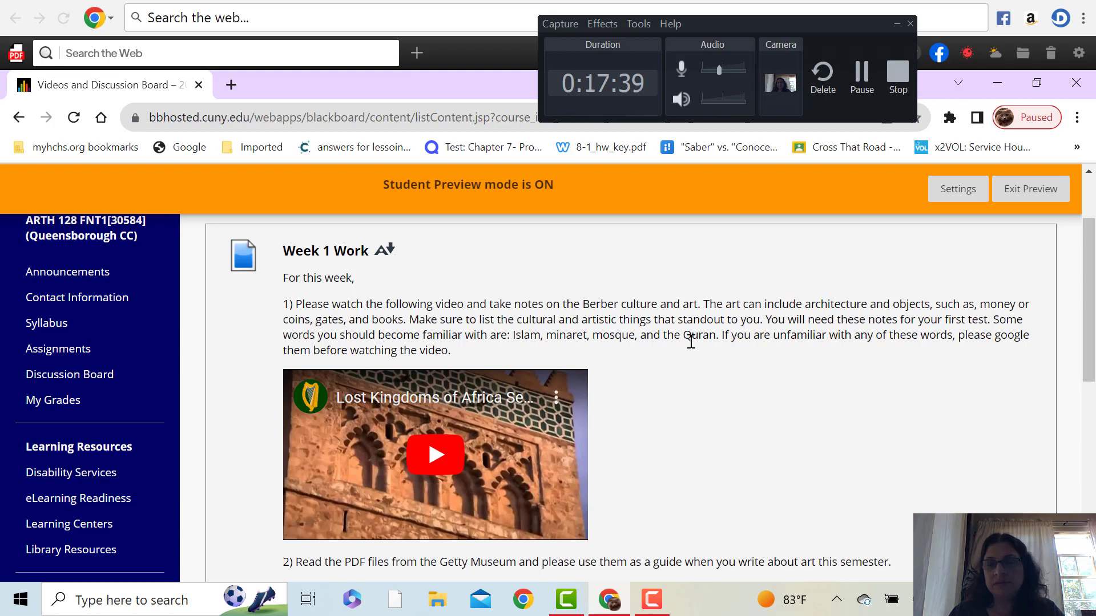
mouse_move(735, 364)
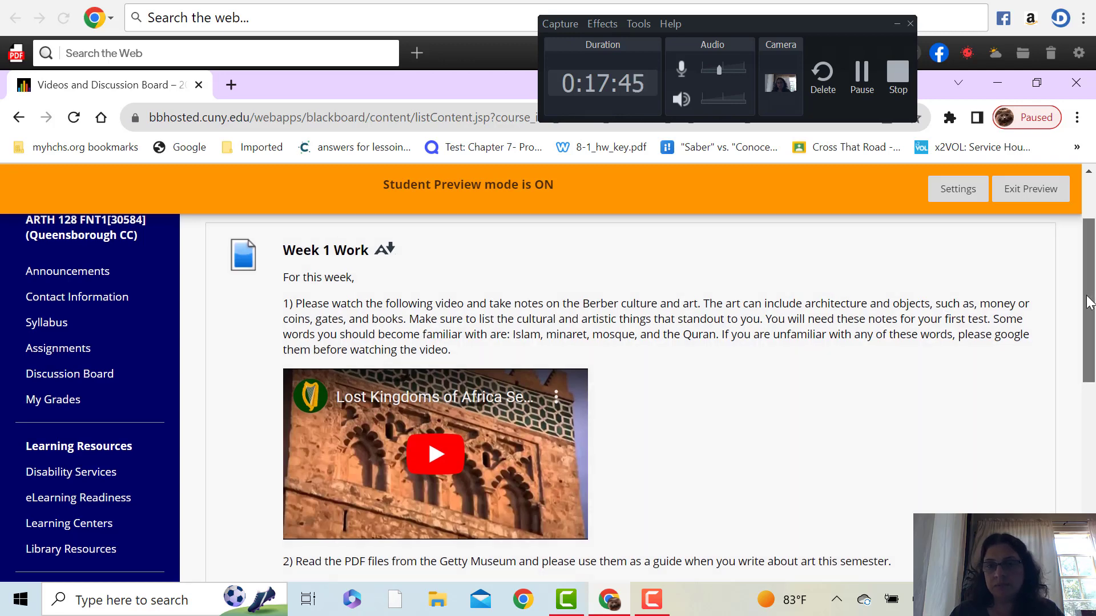
Step: Open the Getty principles_design.pdf reading from its Linked File page and scroll through it
scroll(down, 3)
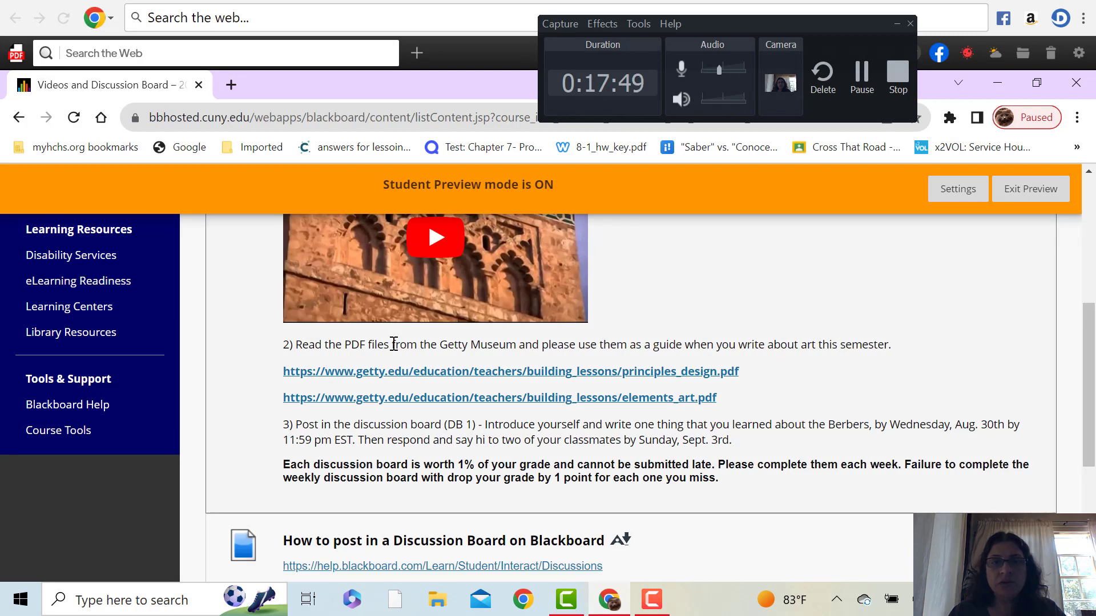
mouse_move(510, 370)
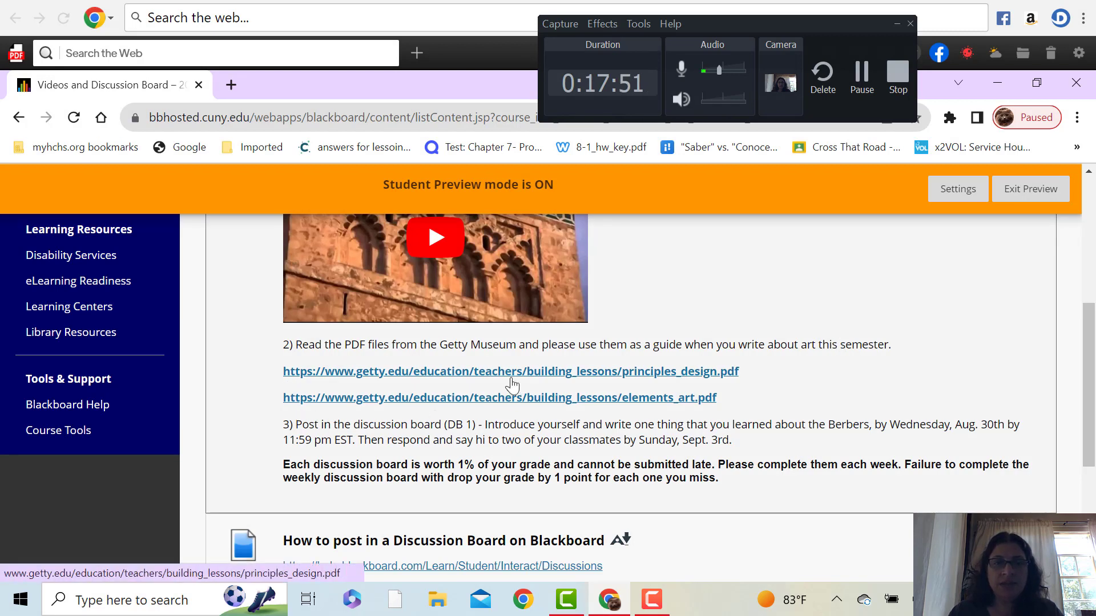
click(510, 371)
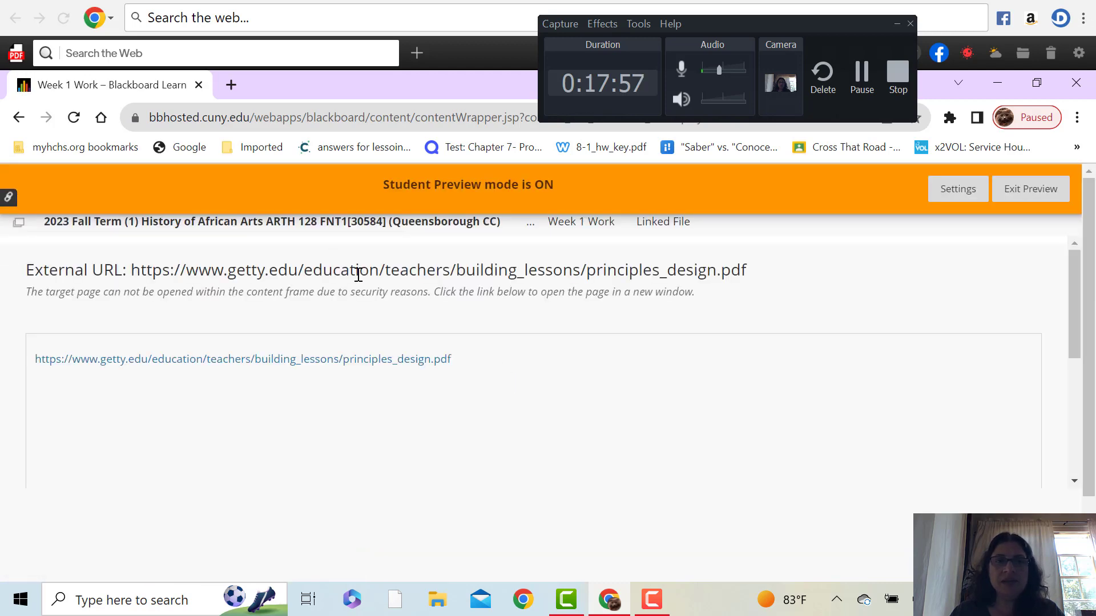
click(242, 358)
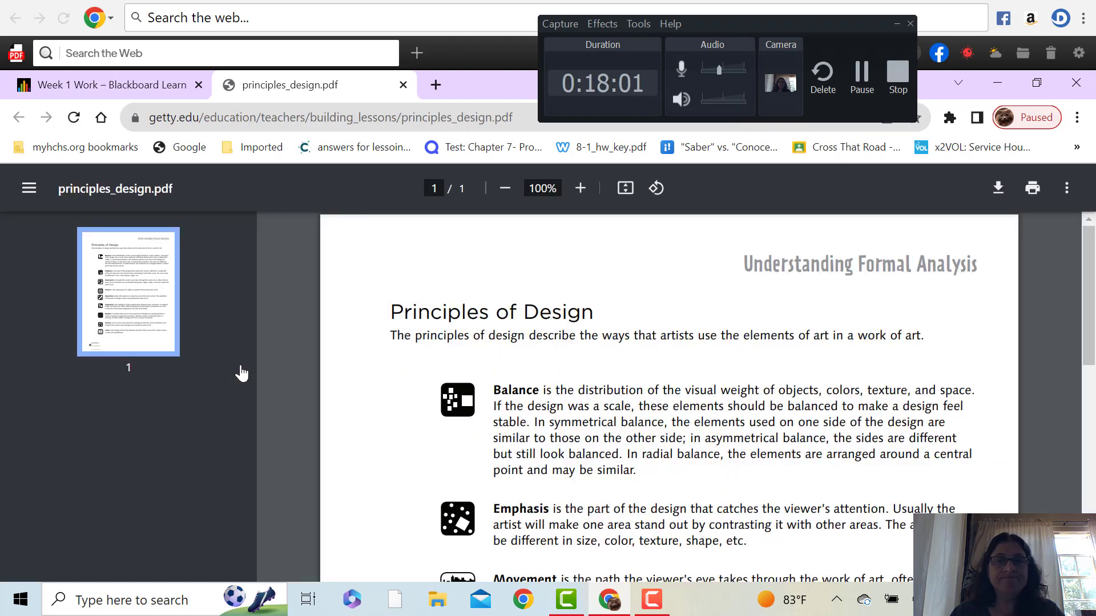
mouse_move(388, 392)
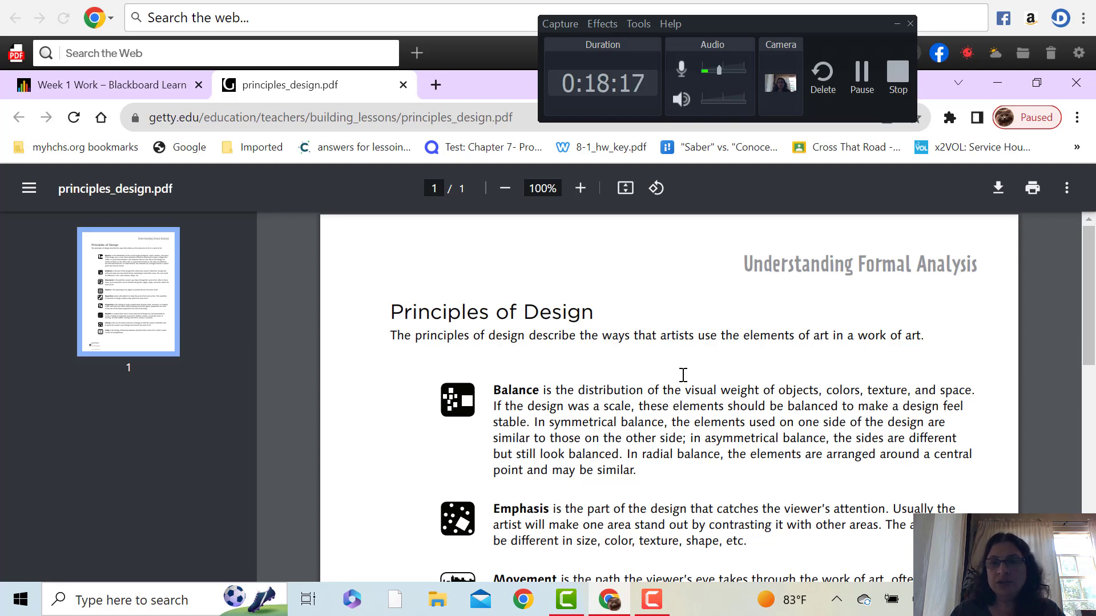
scroll(down, 3)
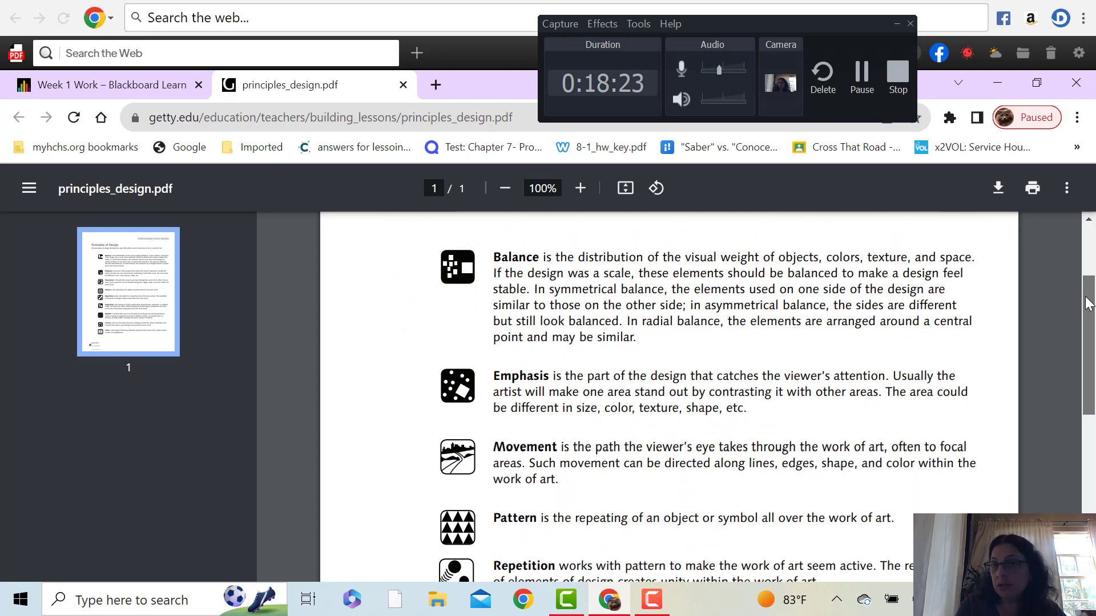
scroll(down, 3)
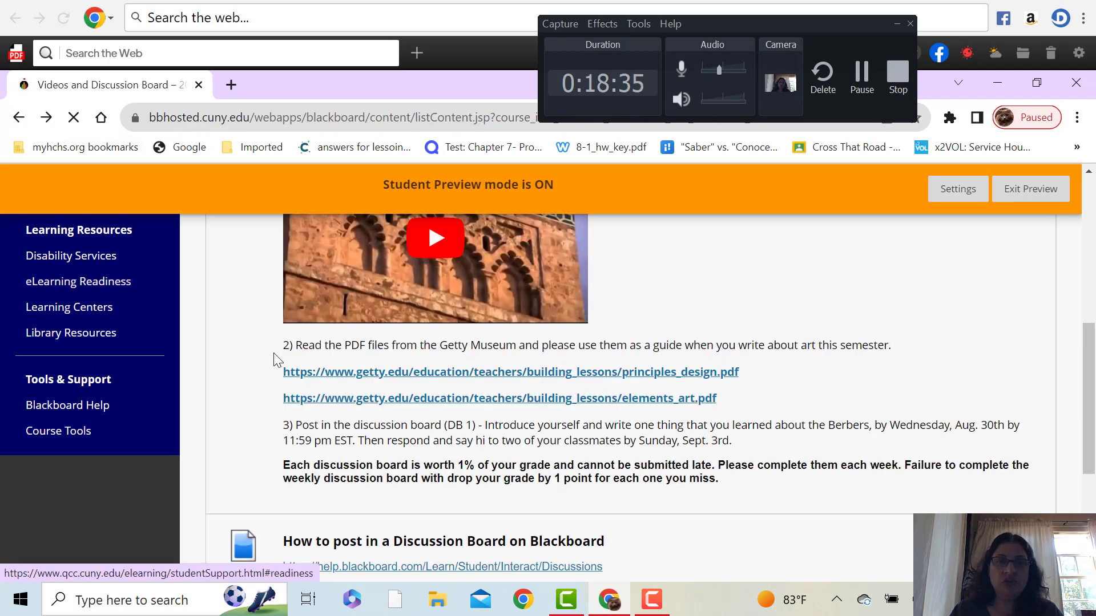
Step: Scroll past Week 1 Work to the discussion board how-to and Introduce Yourself (DB 1)
scroll(down, 3)
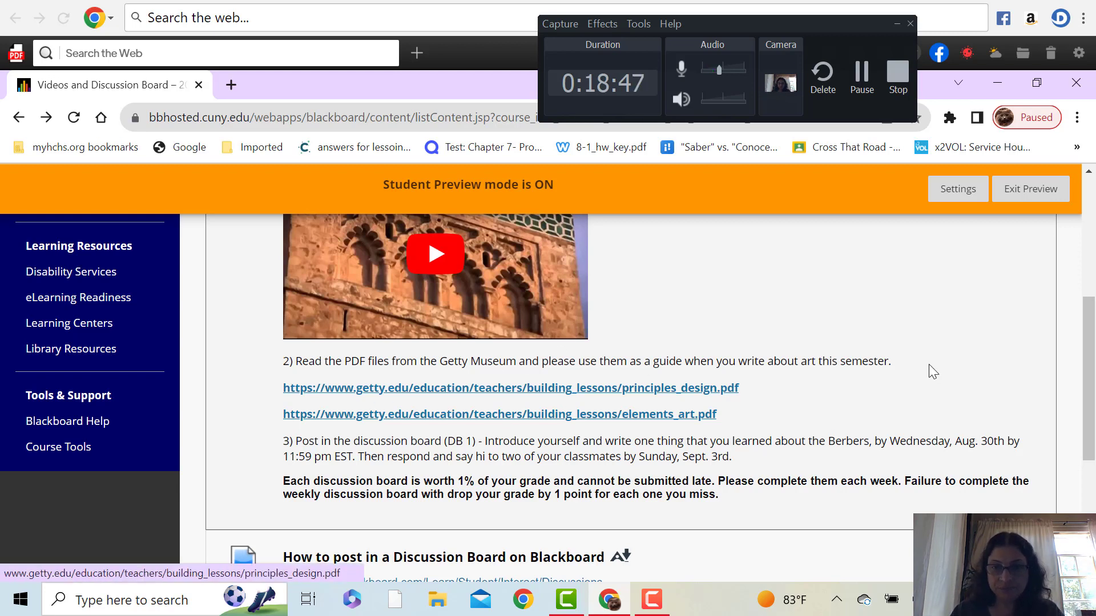
scroll(down, 3)
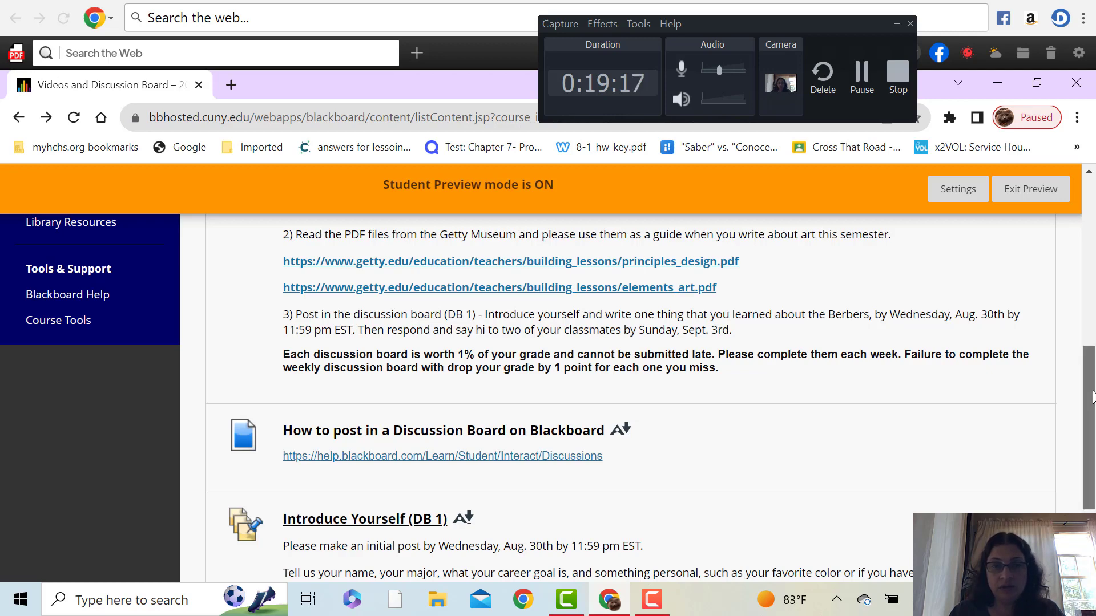
Step: Scroll to the end of the Introduce Yourself (DB 1) prompt about replying to two classmates
scroll(down, 3)
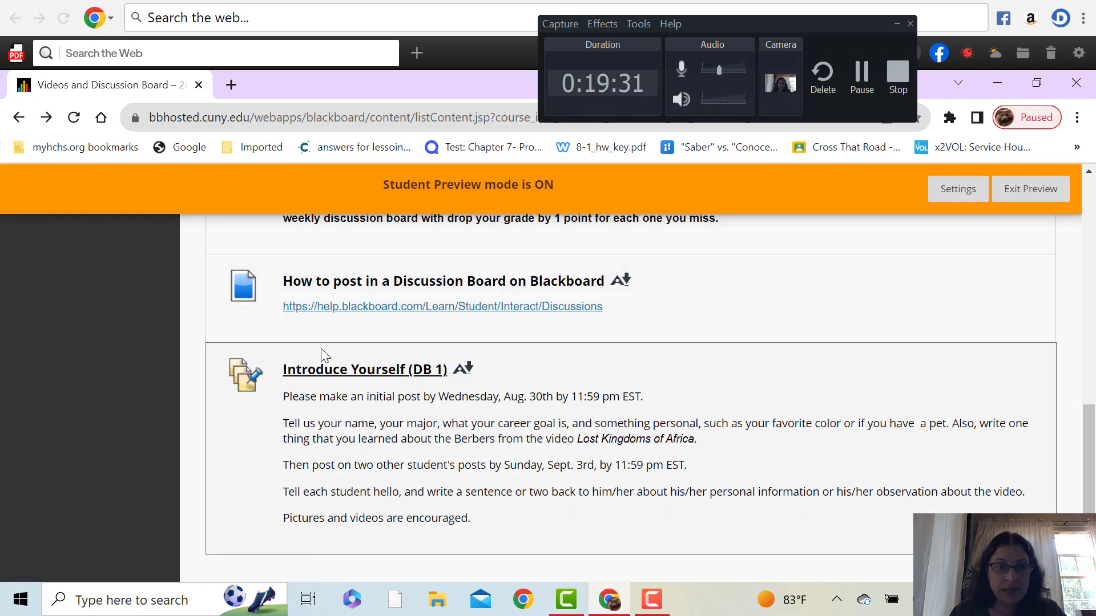
mouse_move(274, 412)
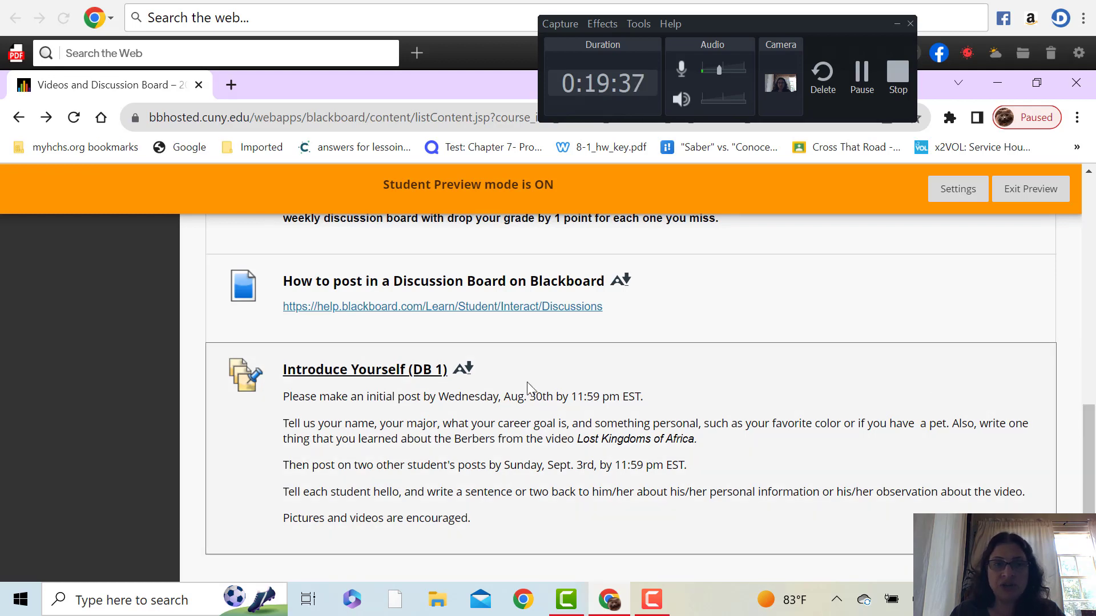
mouse_move(286, 432)
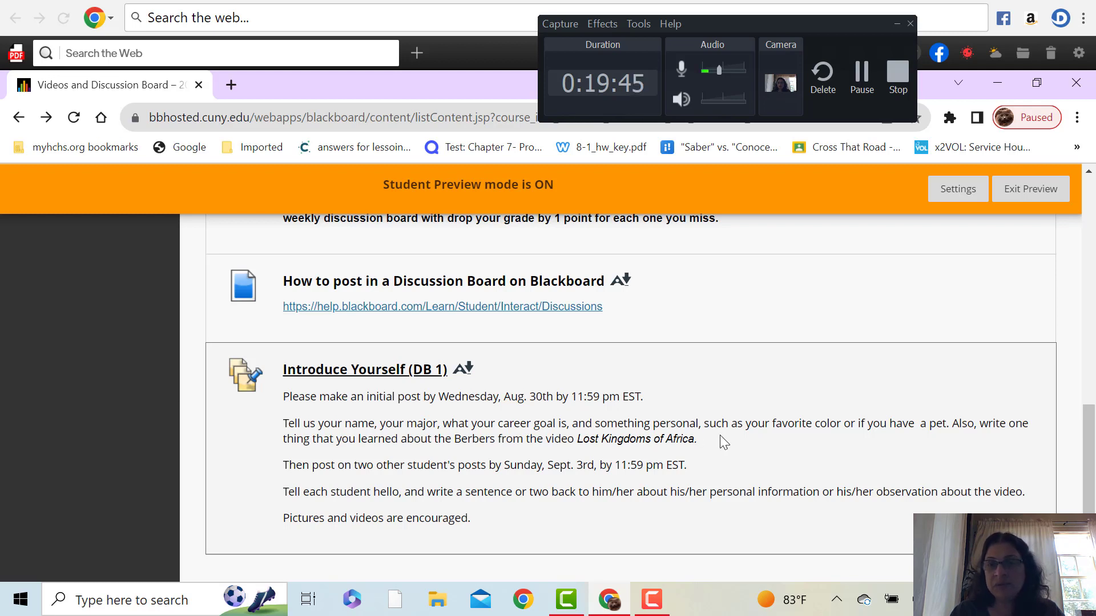
mouse_move(734, 445)
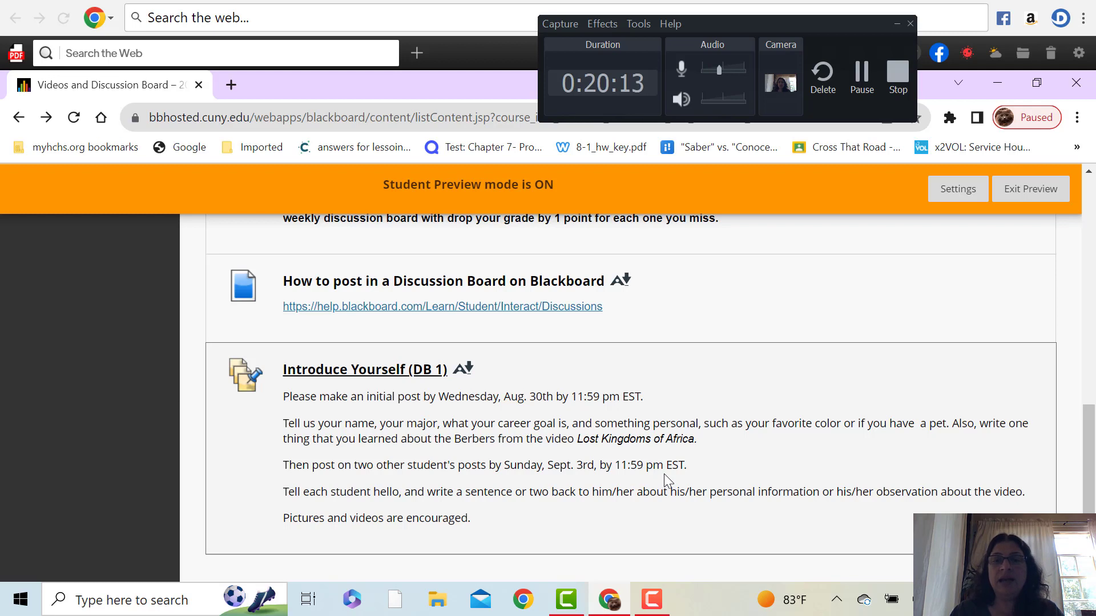
mouse_move(631, 526)
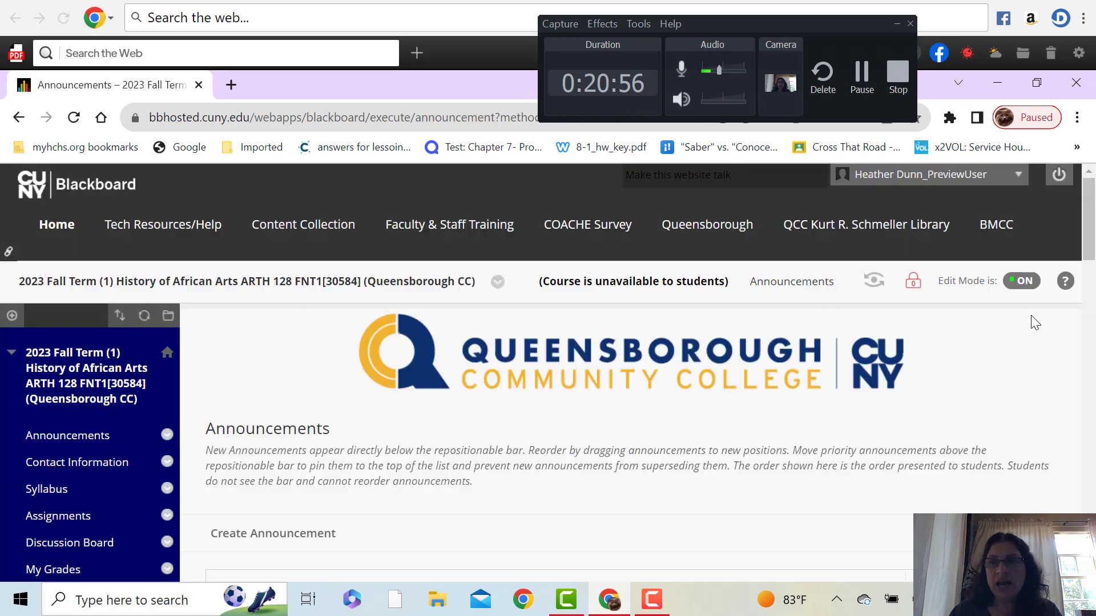
Step: Open the Assignments area in instructor view, listing Research Paper and the weekly folders
scroll(down, 3)
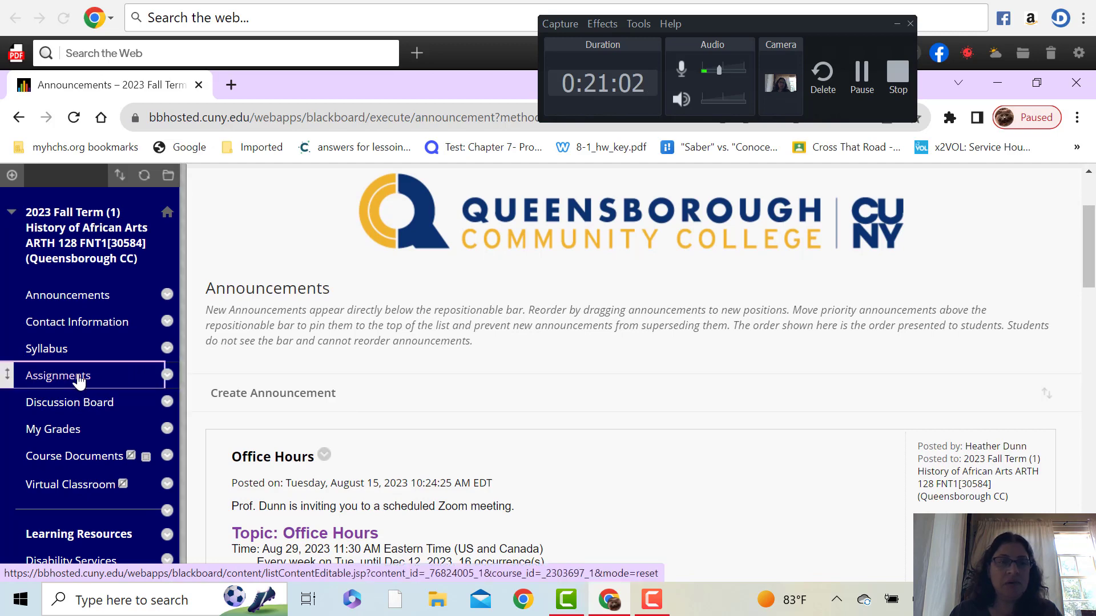
click(59, 376)
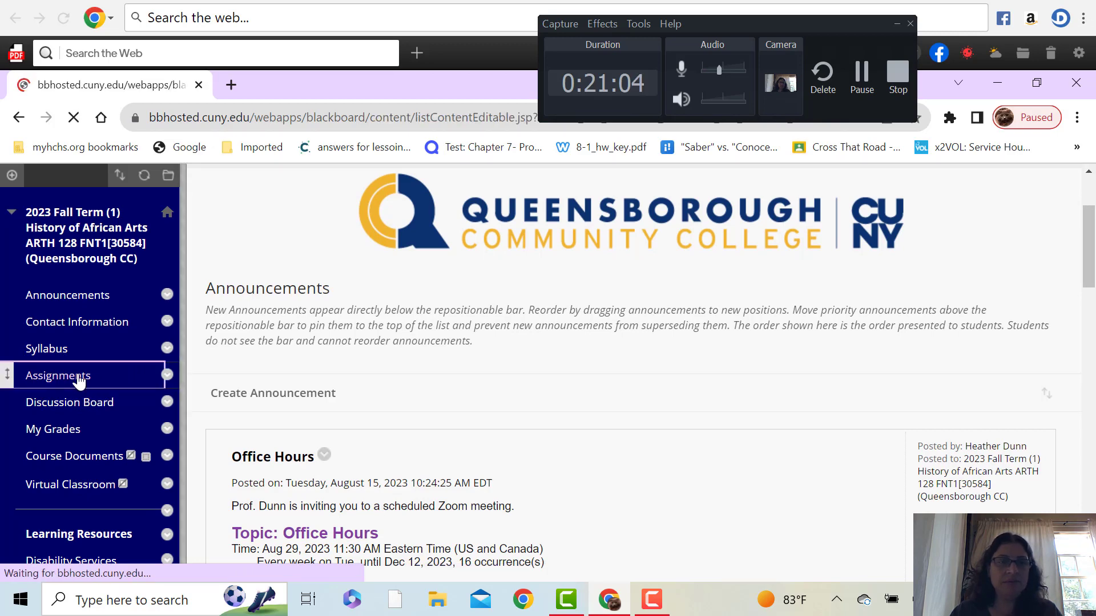
click(59, 376)
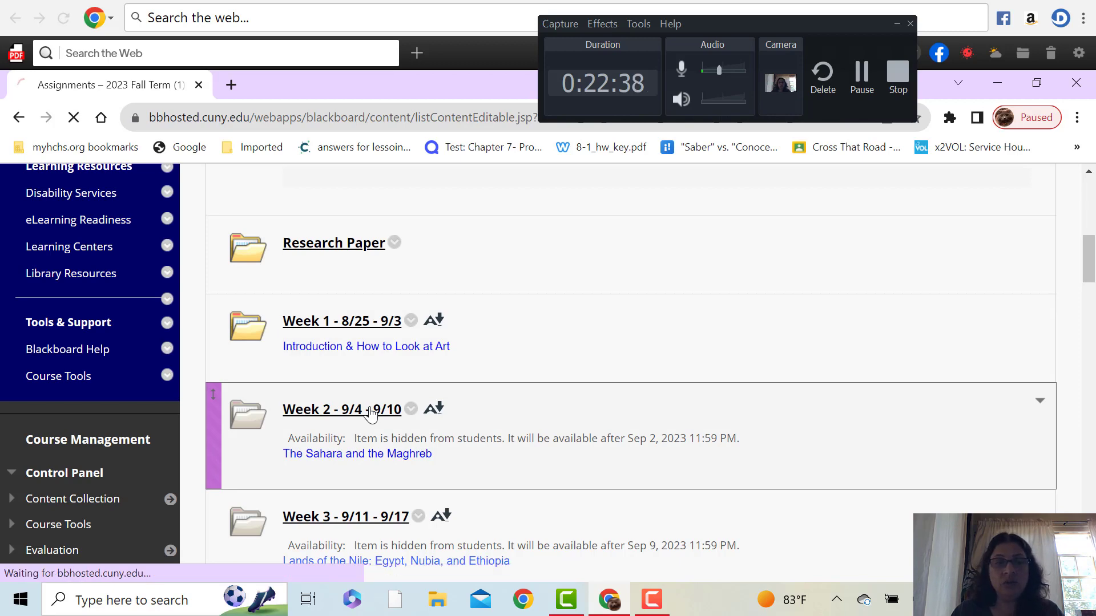
Step: Open Week 2 - 9/4 - 9/10 and its Weekly Work folder with Notes and Readings & Quizzes
click(342, 409)
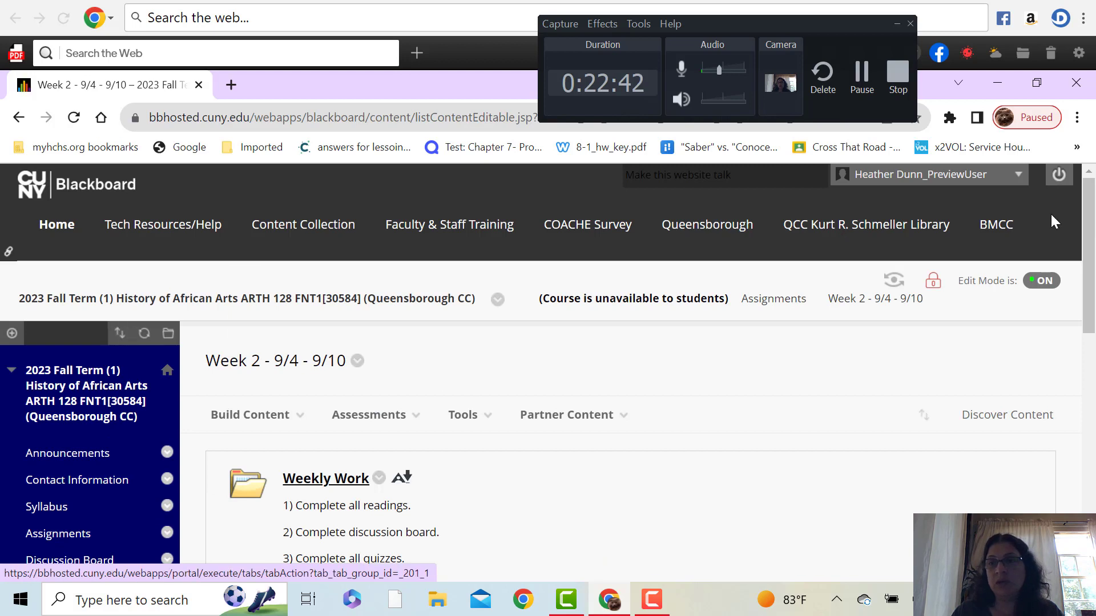
click(368, 415)
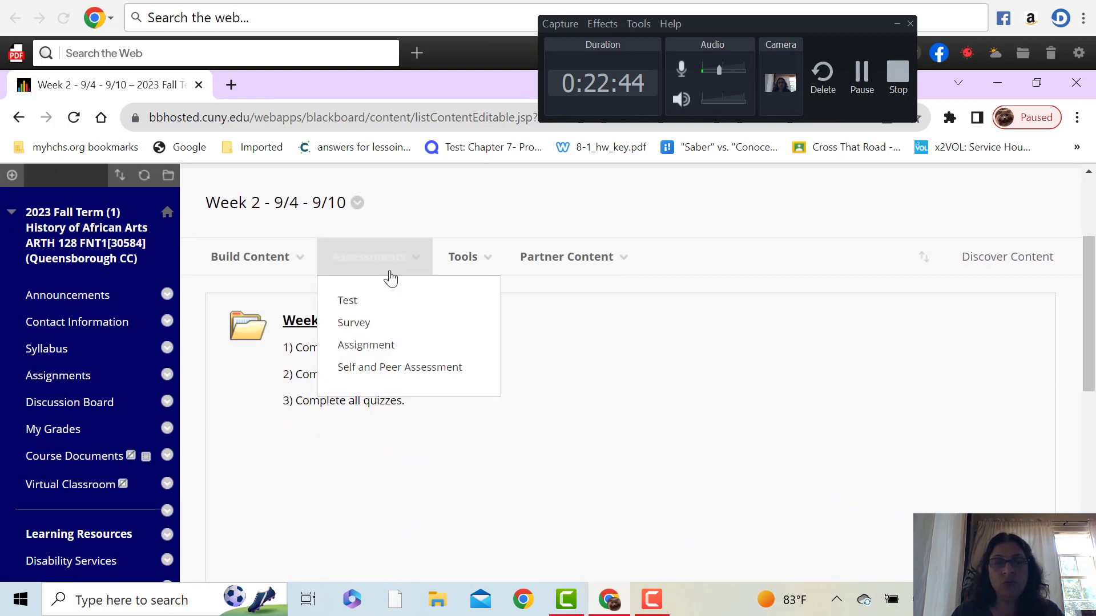
click(429, 461)
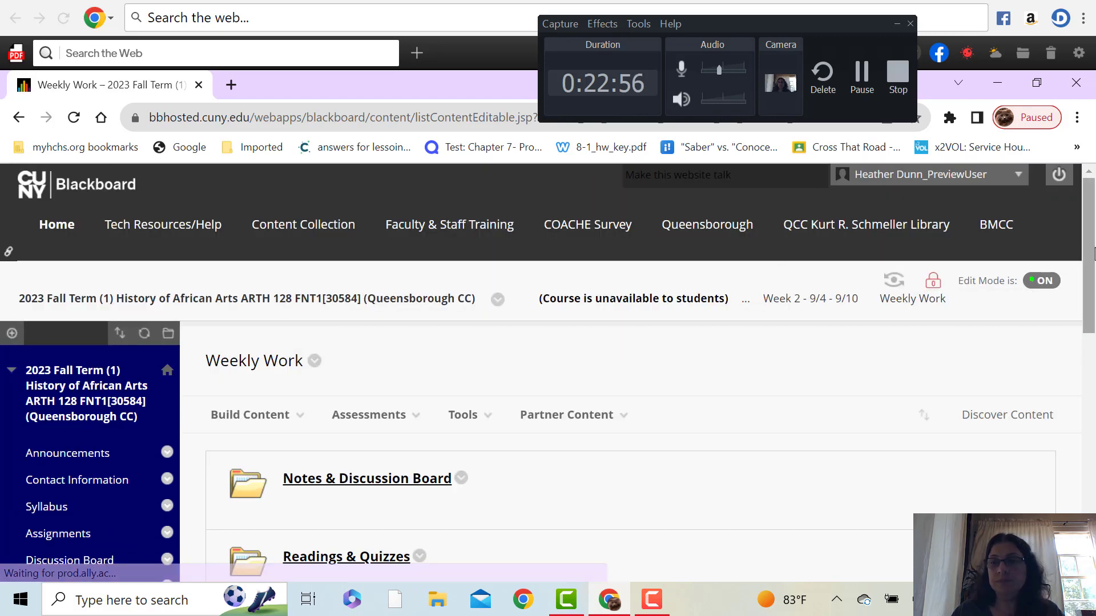
scroll(down, 3)
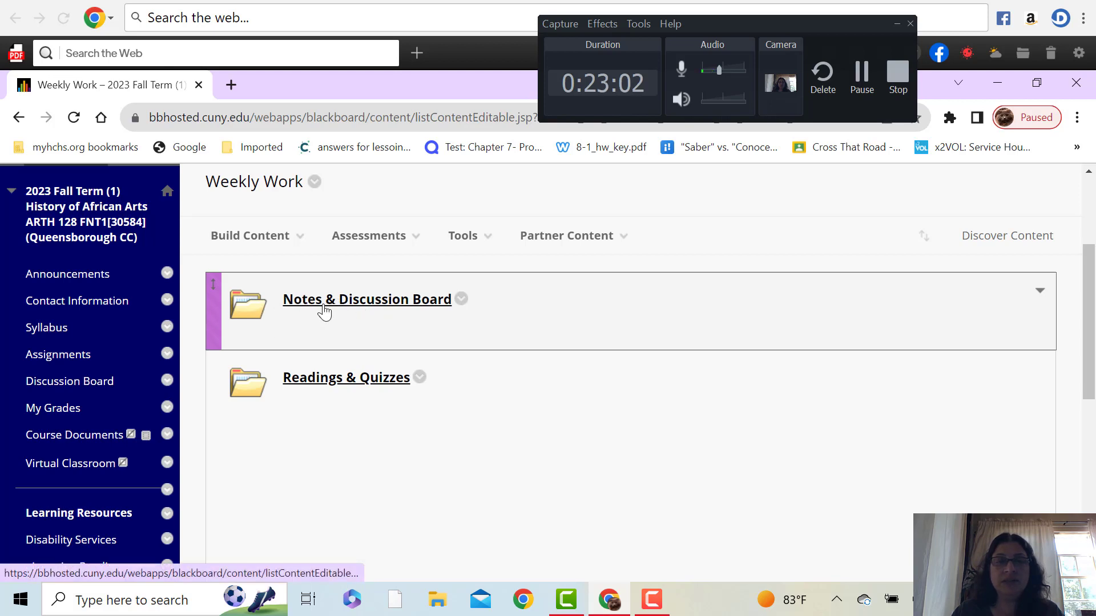
Step: Open Notes & Discussion Board and scroll through the video, notes and Abstraction (DB 2) prompt
click(366, 299)
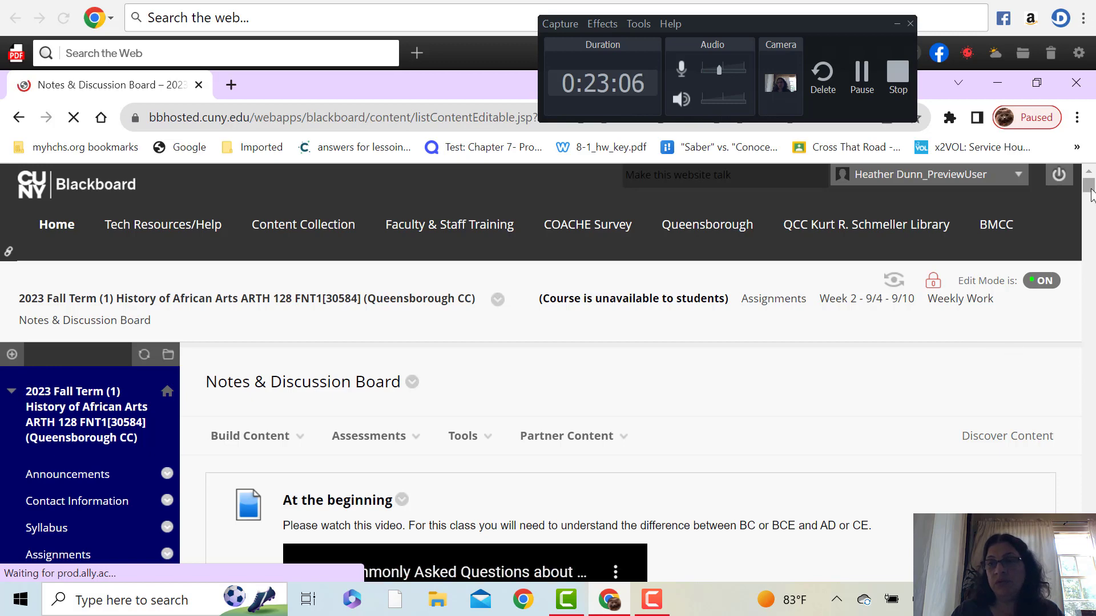
scroll(down, 3)
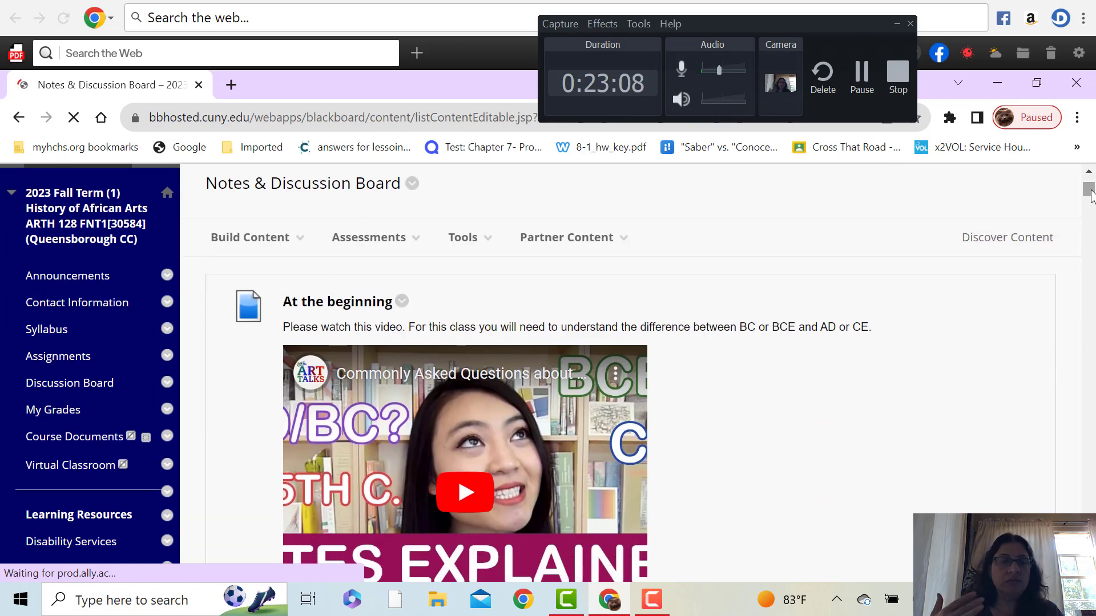
scroll(down, 3)
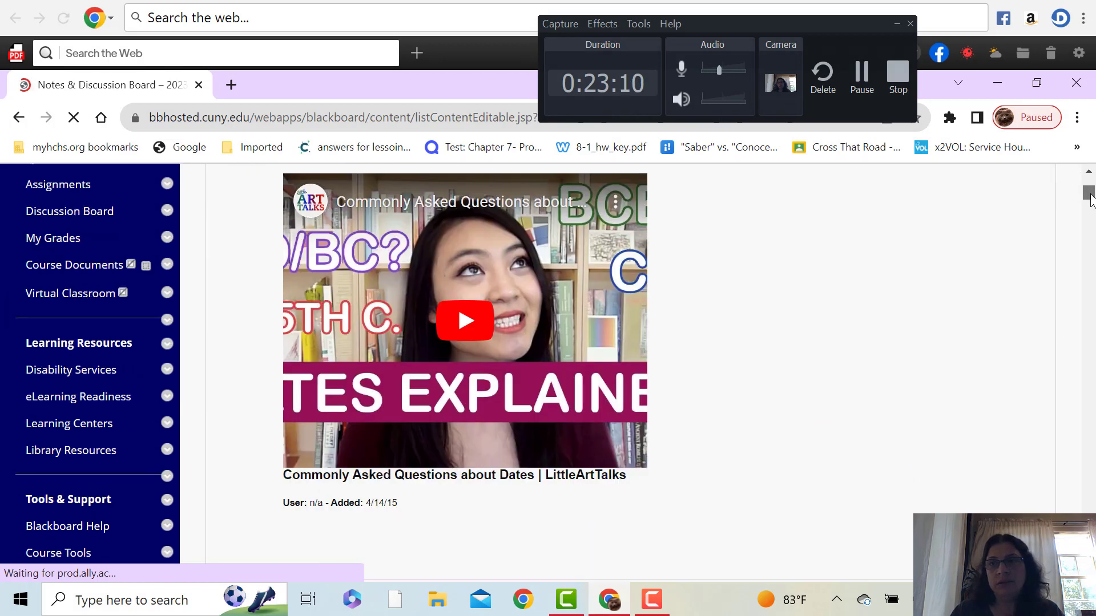
scroll(down, 3)
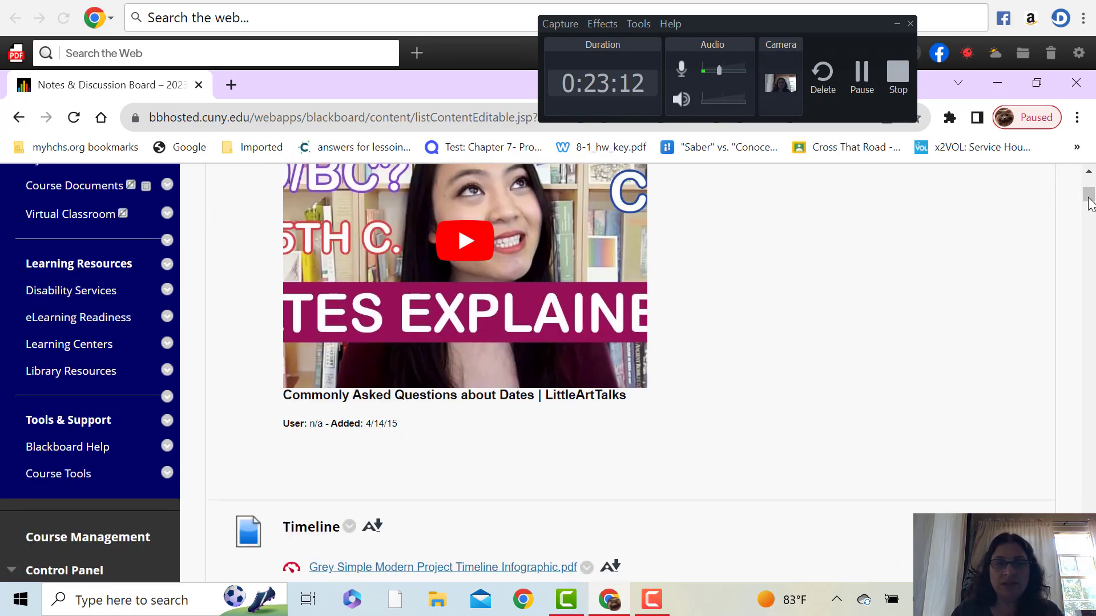
scroll(down, 3)
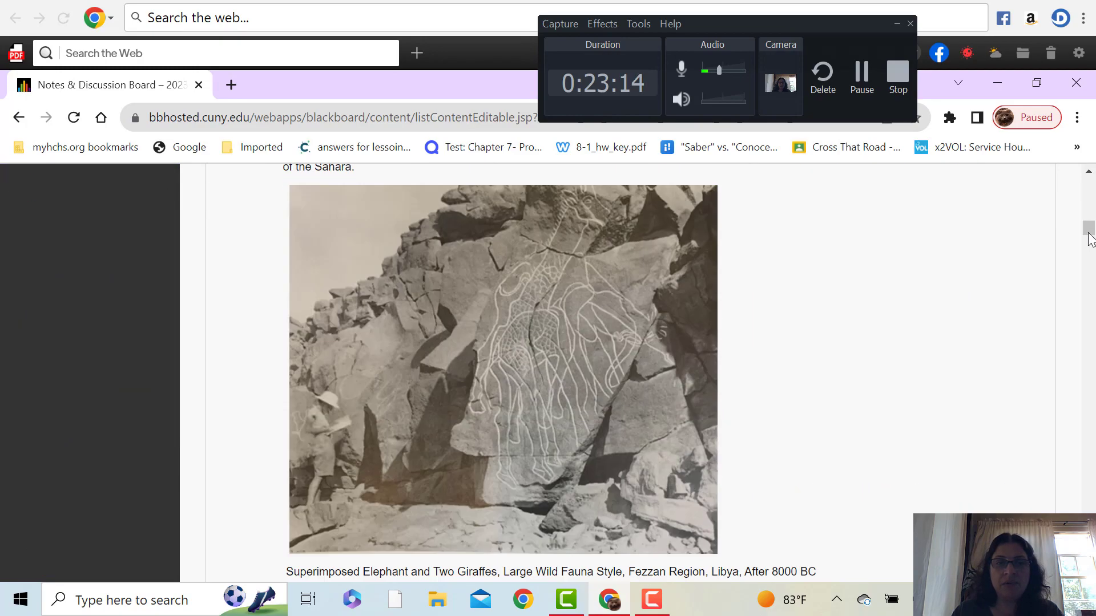
scroll(down, 3)
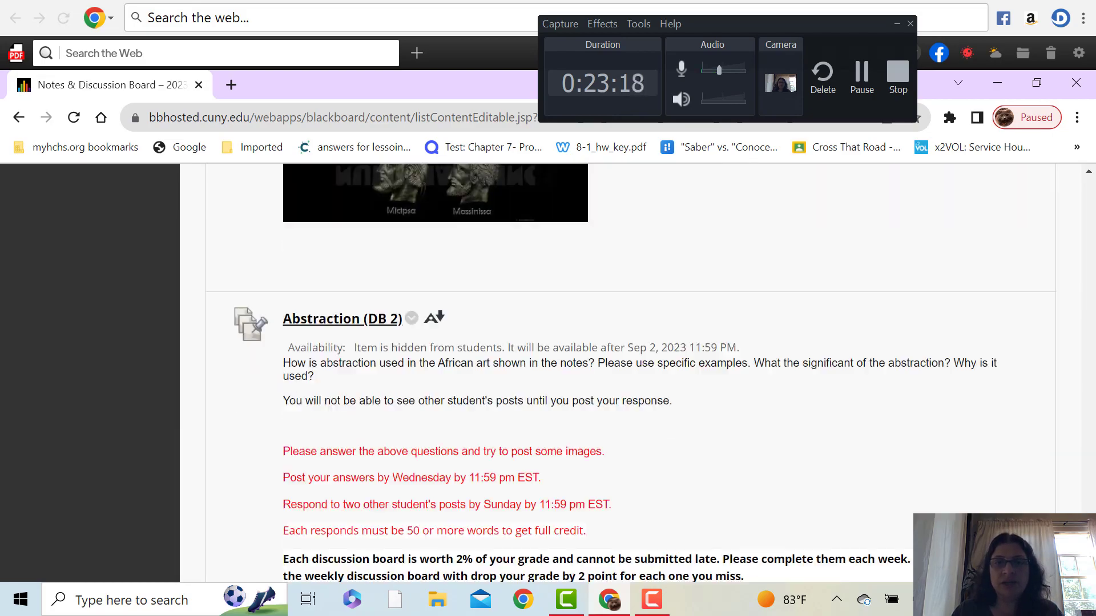
scroll(down, 3)
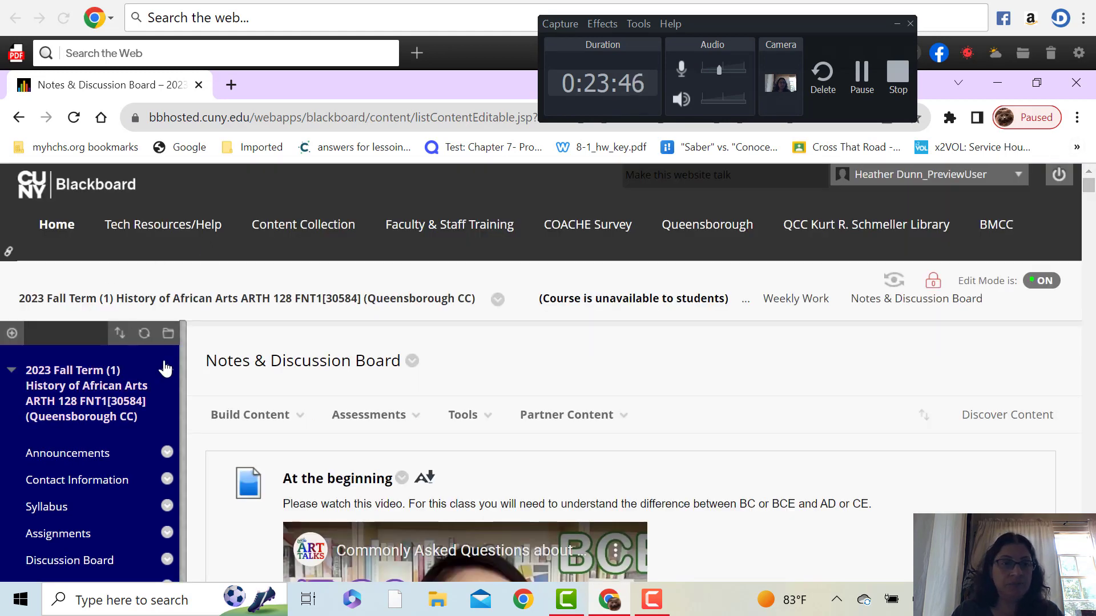
Step: Go back to the course Assignments area and scroll down the list
click(58, 533)
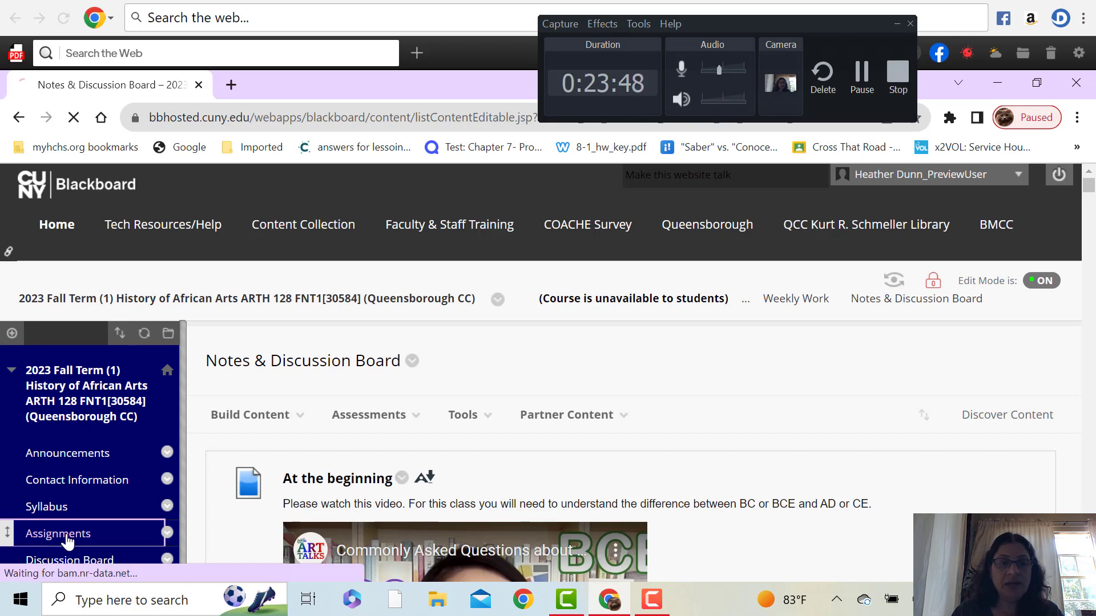
click(57, 533)
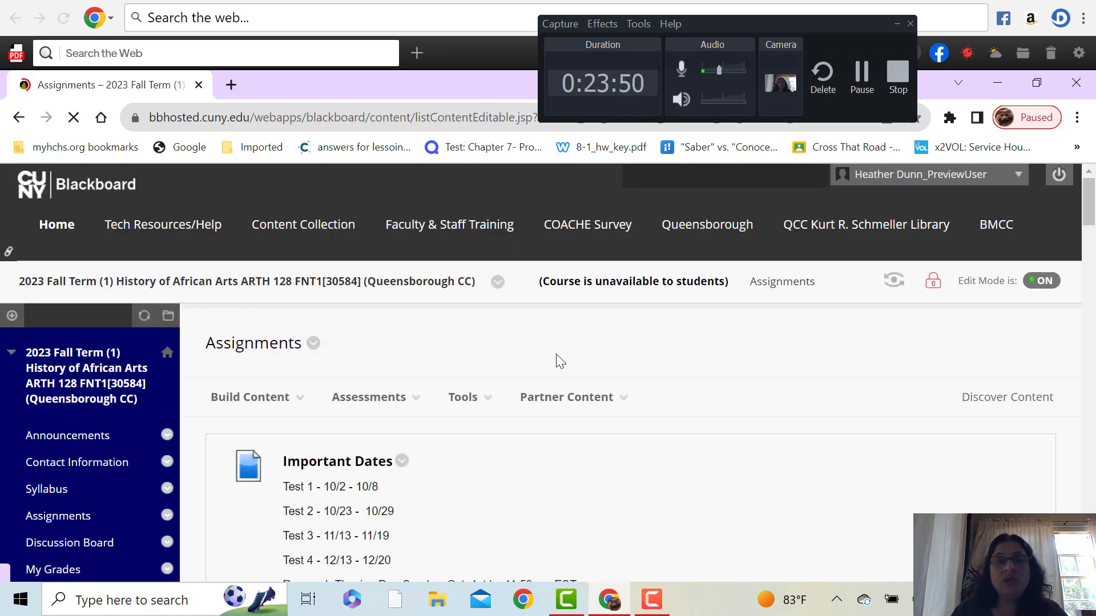
scroll(down, 3)
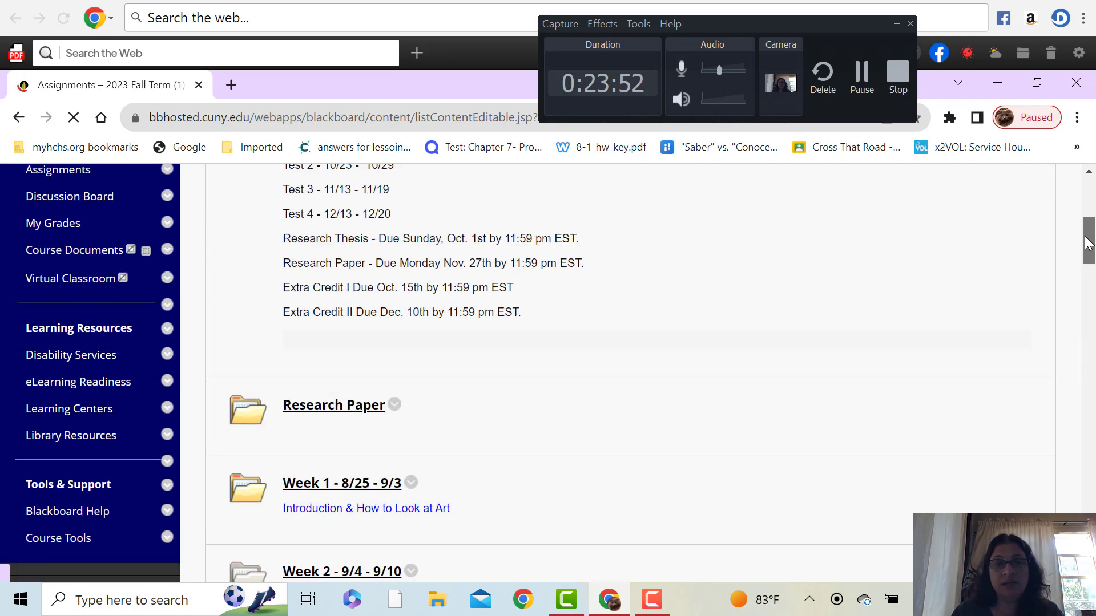
mouse_move(315, 483)
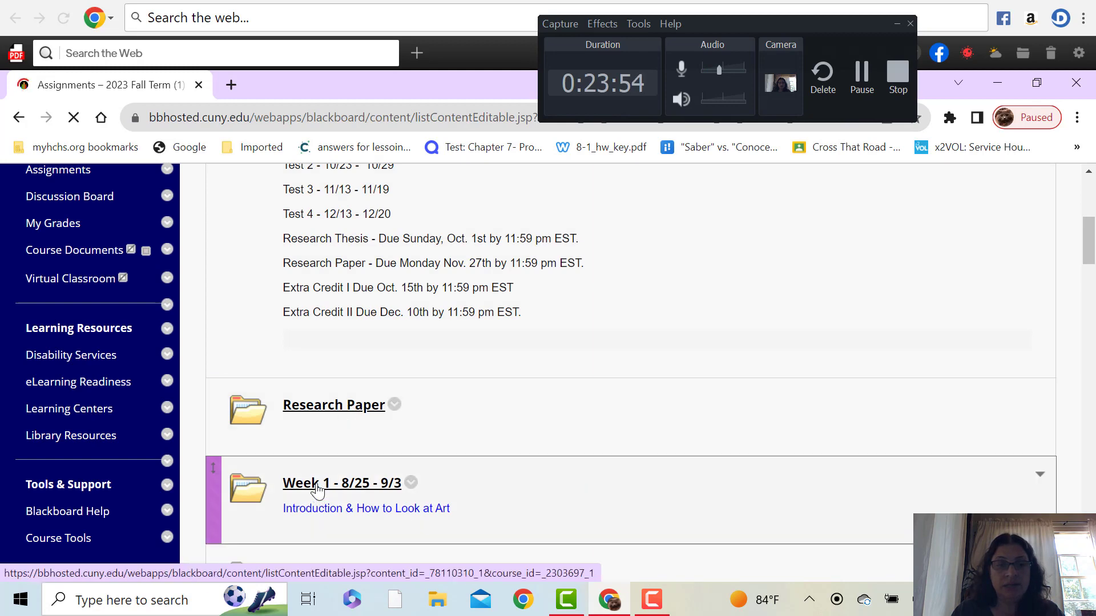
Step: Open Week 1, its Weekly Work, then the Videos and Discussion Board folder
click(340, 483)
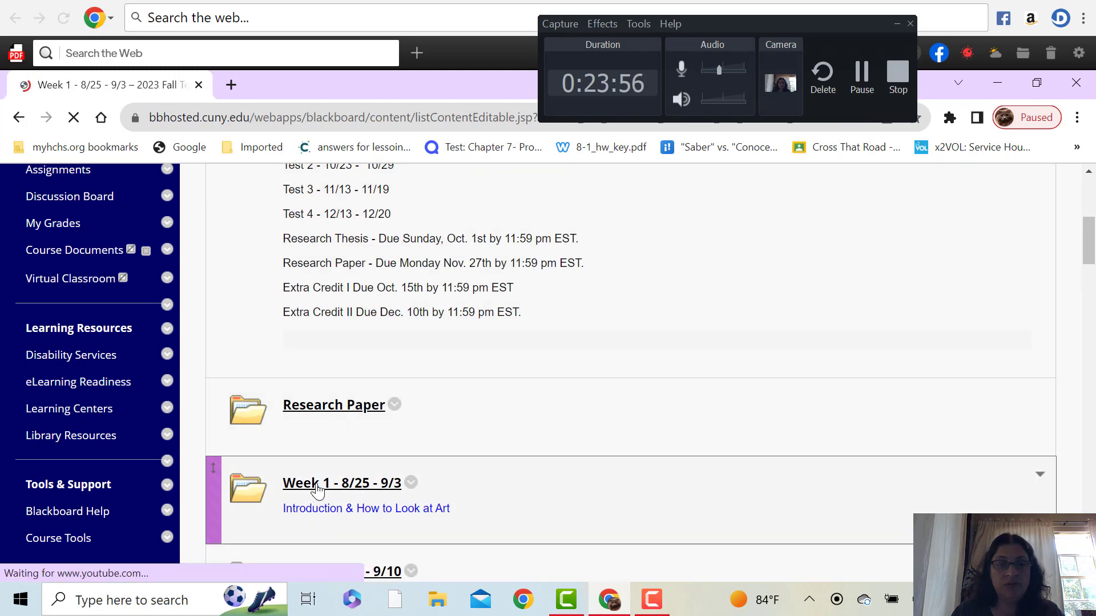
click(342, 482)
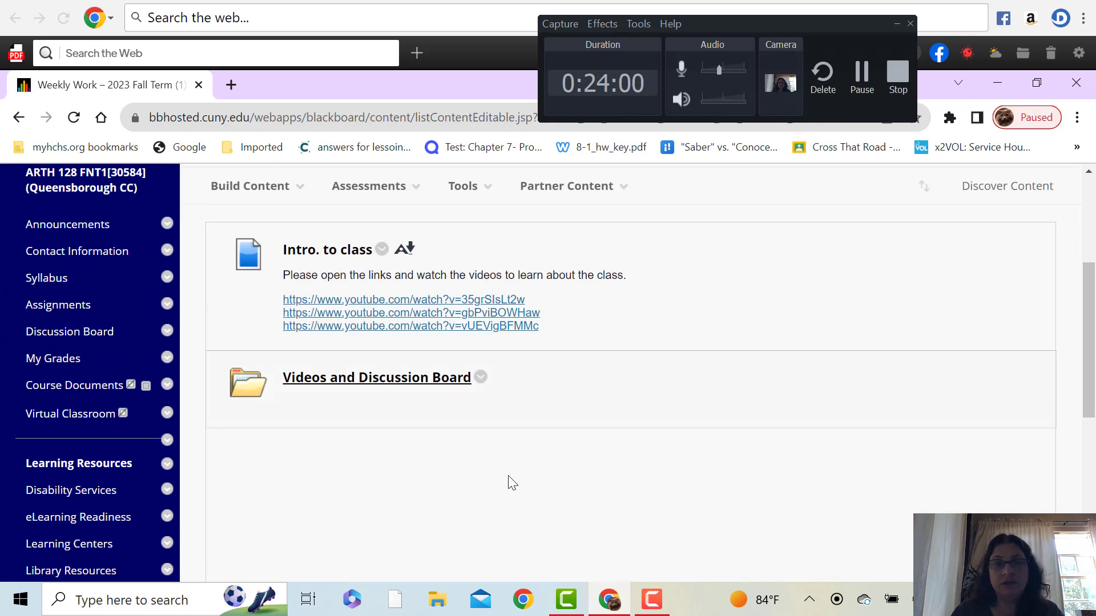
click(376, 376)
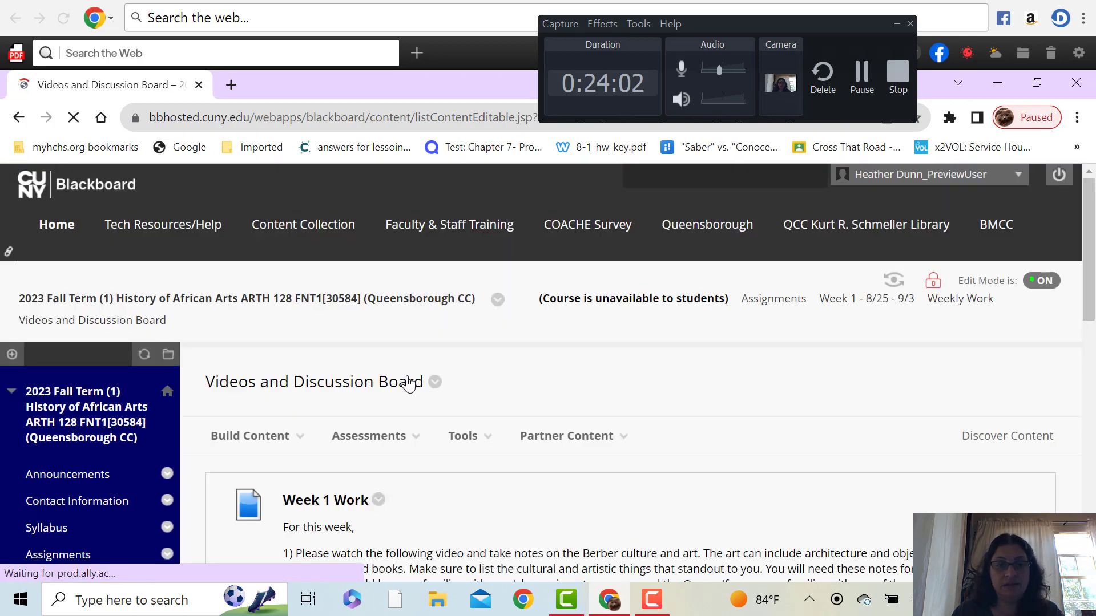
scroll(down, 3)
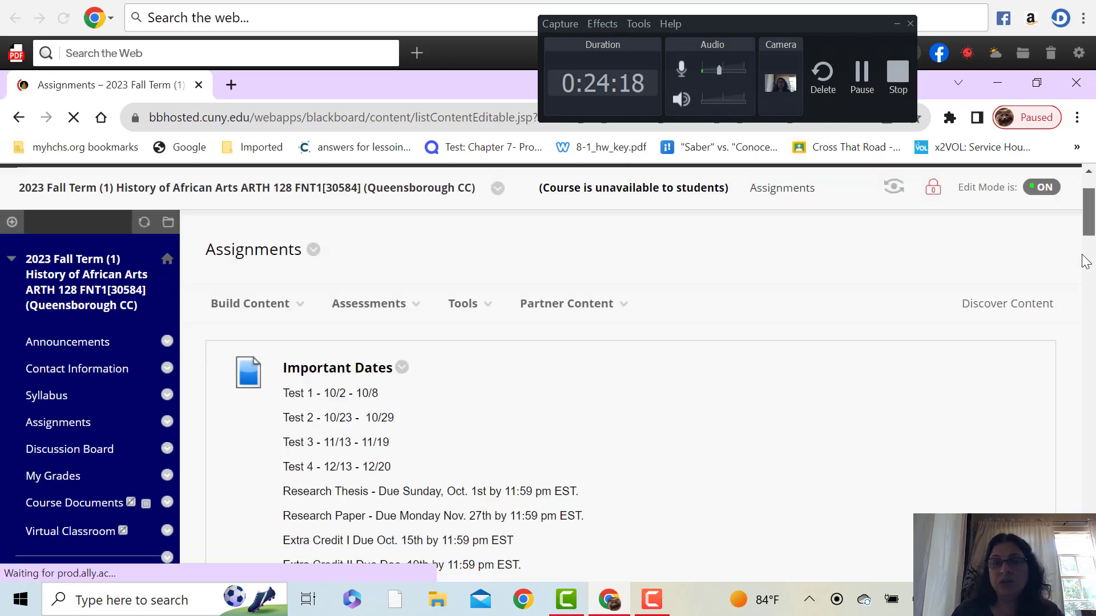
Step: Open the Week 2 - 9/4 - 9/10 folder and its Weekly Work subfolder
scroll(down, 3)
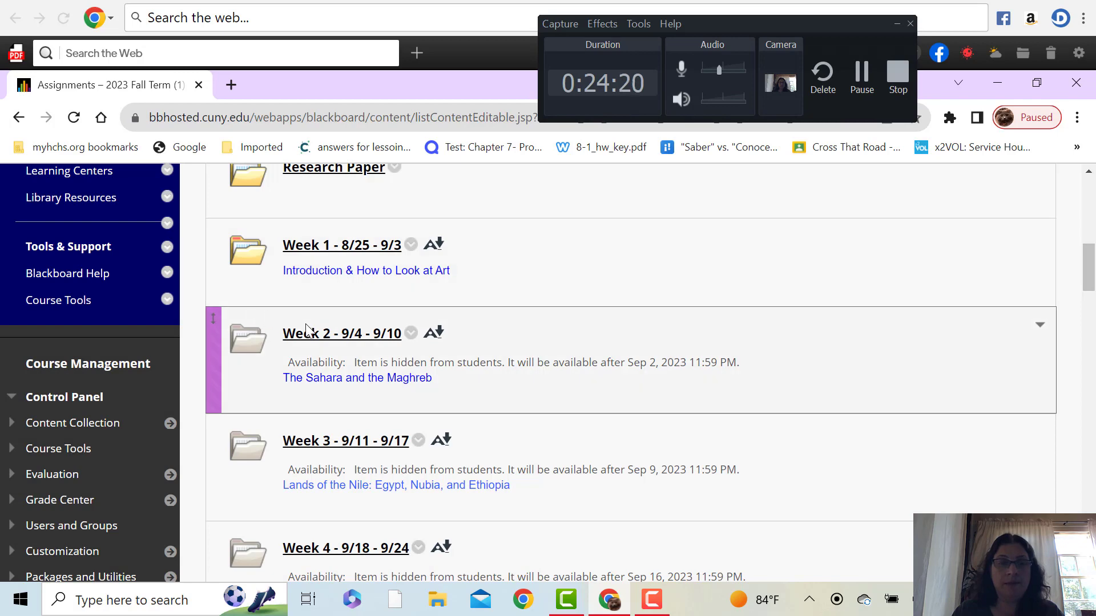
click(342, 333)
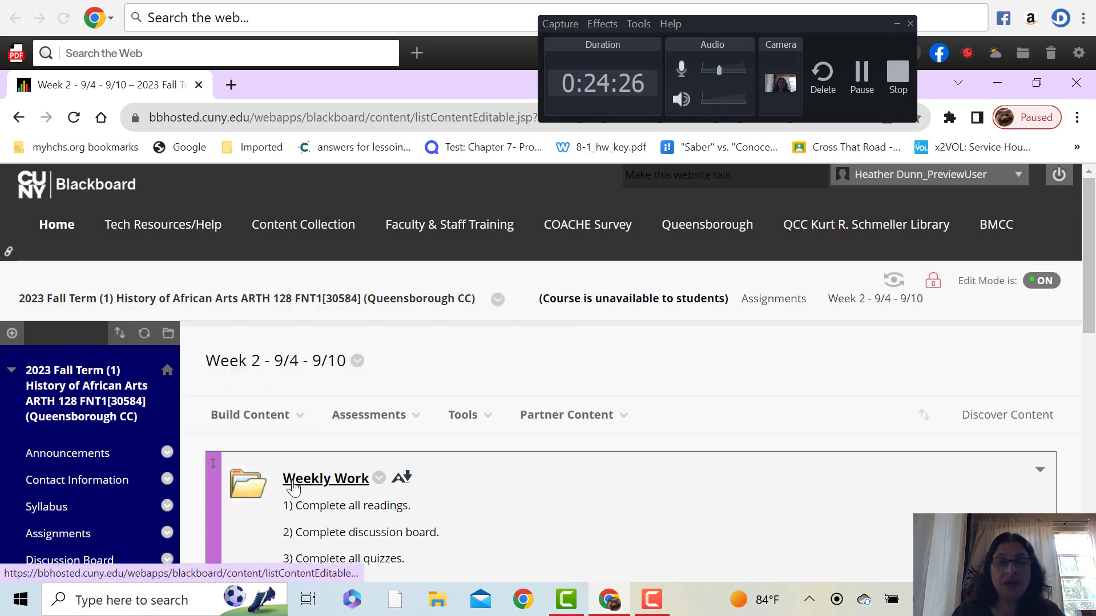
click(325, 479)
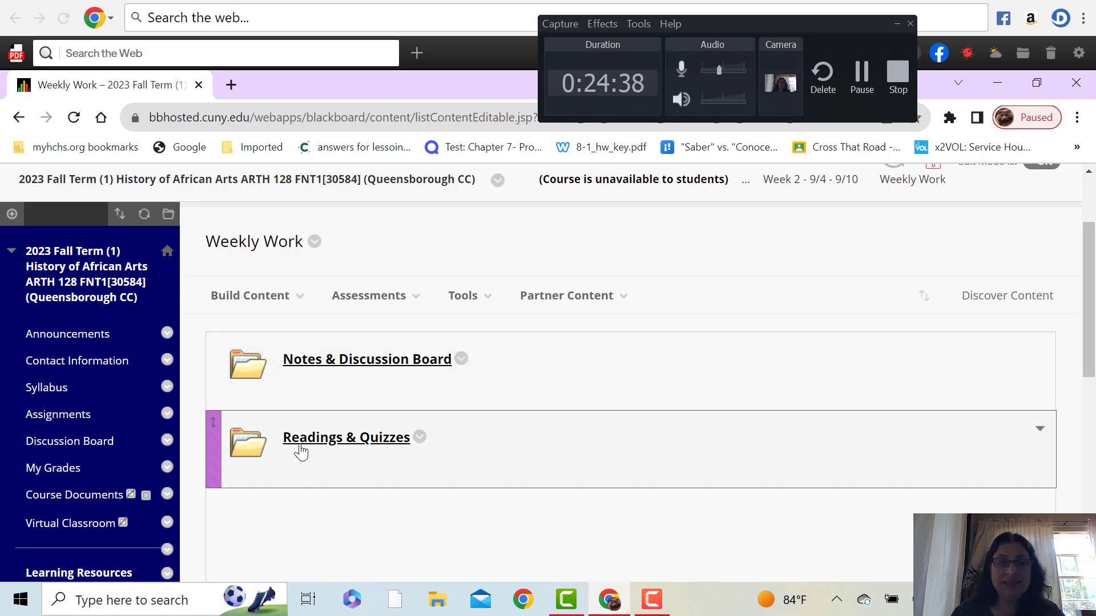
Step: Open Readings & Quizzes and follow the Smarthistory Africa historical overview reading link
click(345, 436)
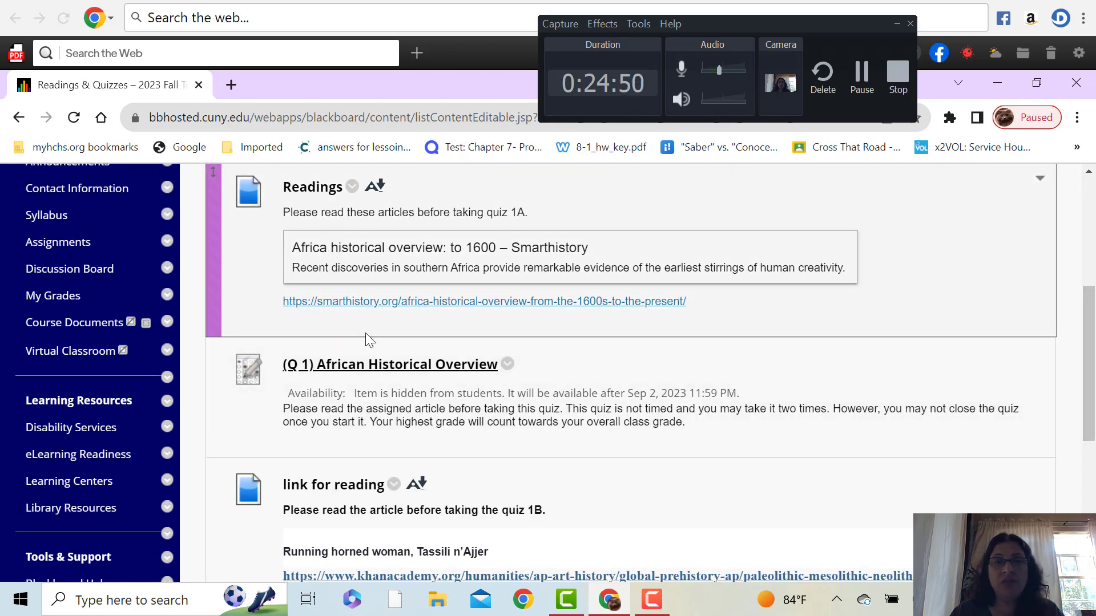
mouse_move(393, 311)
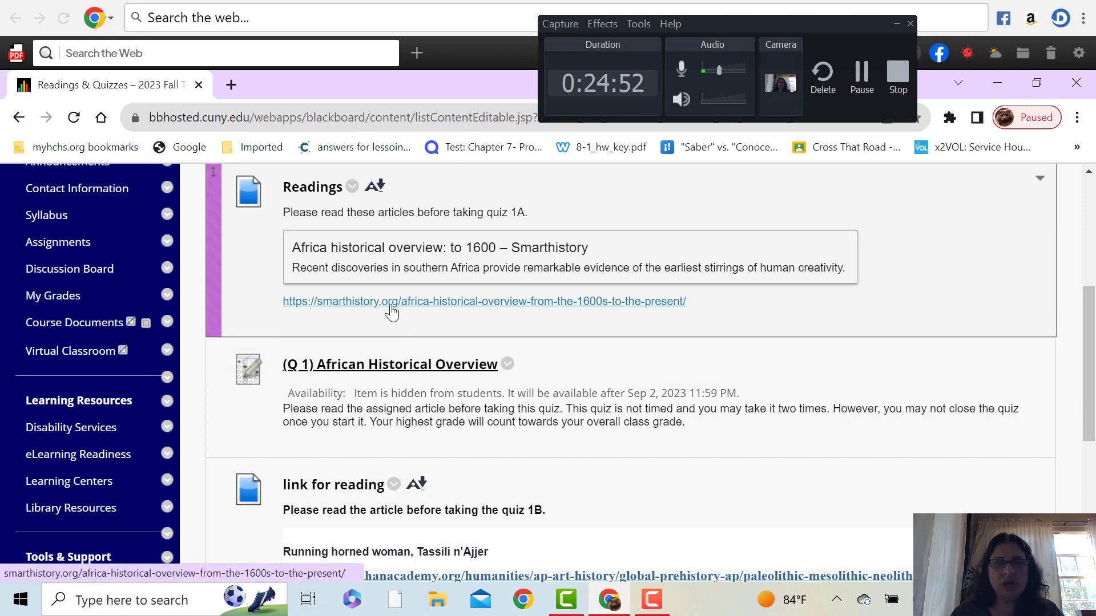
click(483, 302)
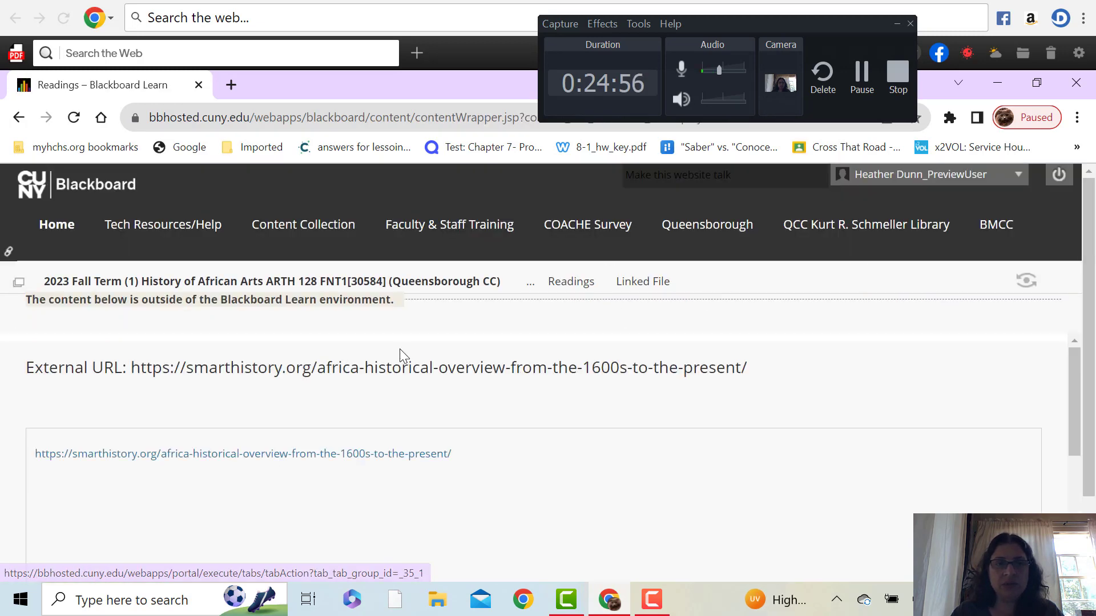
click(242, 454)
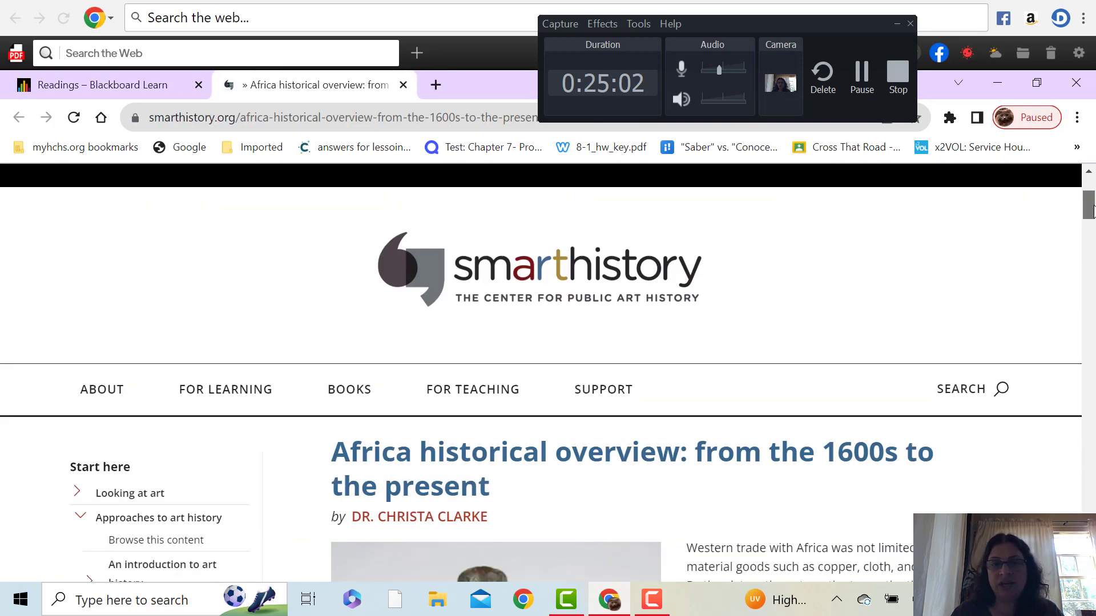
scroll(down, 3)
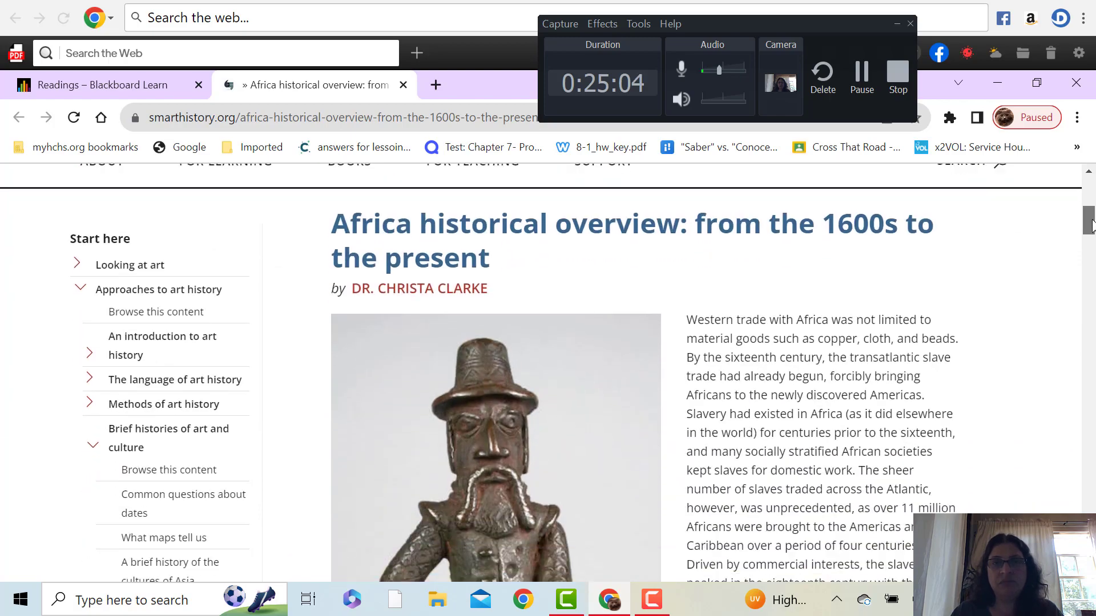
scroll(down, 3)
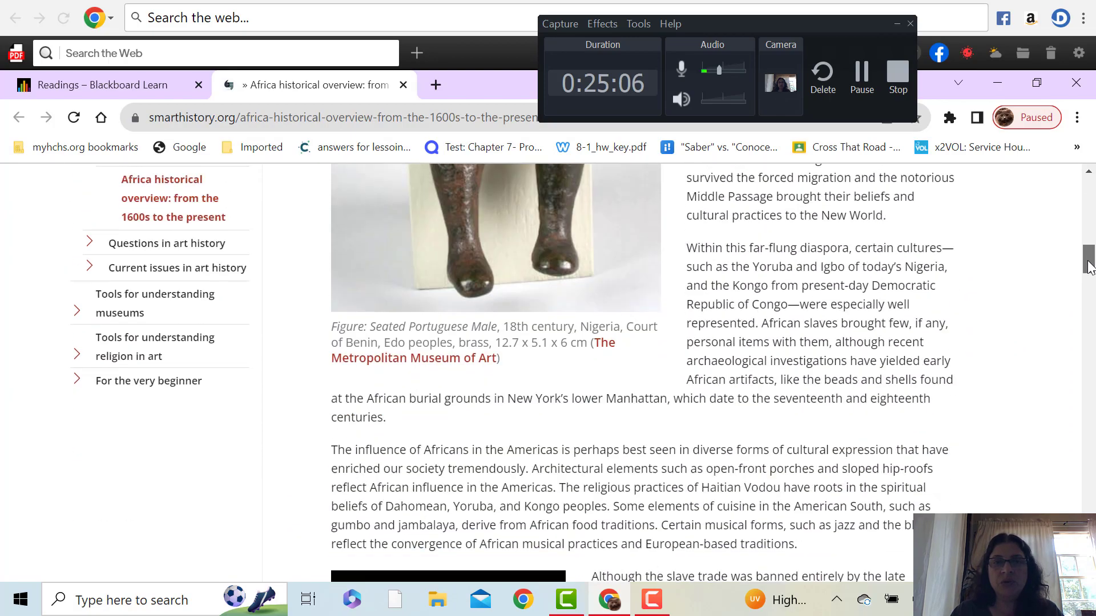
scroll(down, 3)
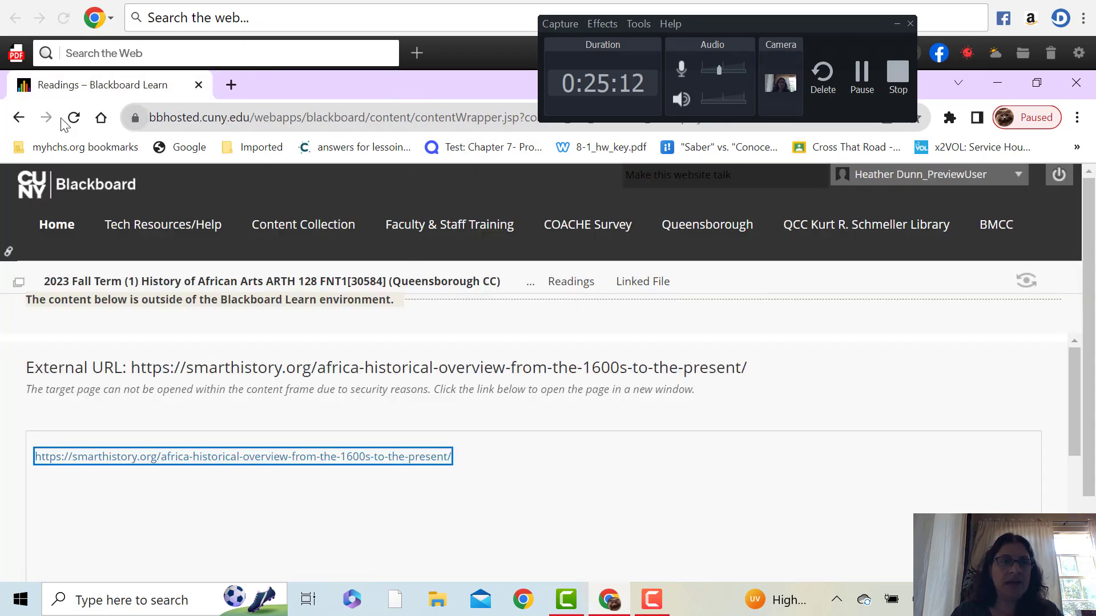
Step: Go back from the Smarthistory article to the Readings & Quizzes folder
click(18, 116)
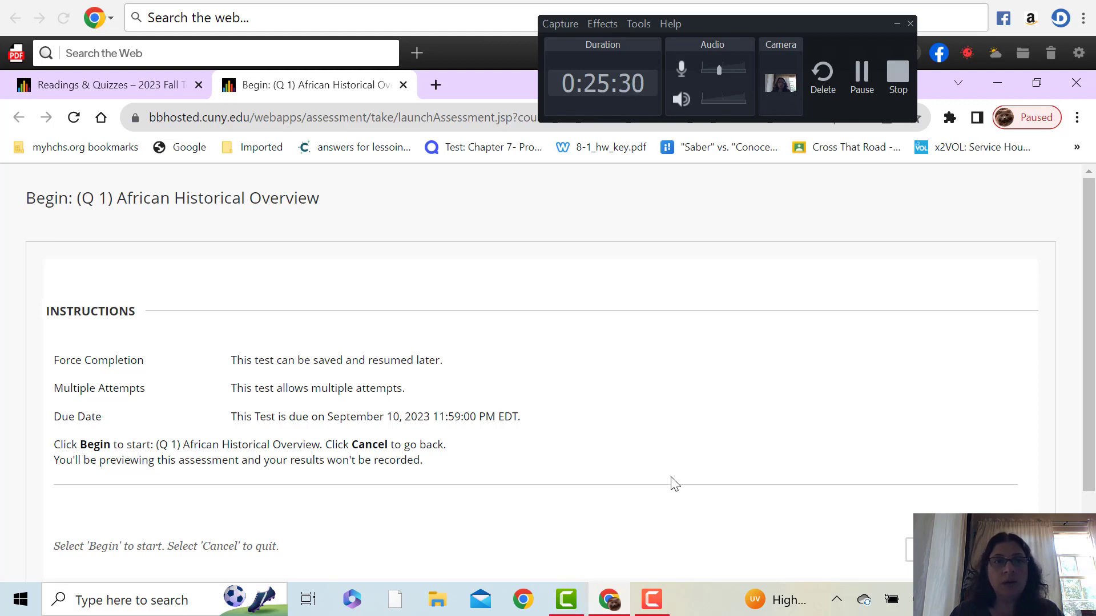
mouse_move(536, 228)
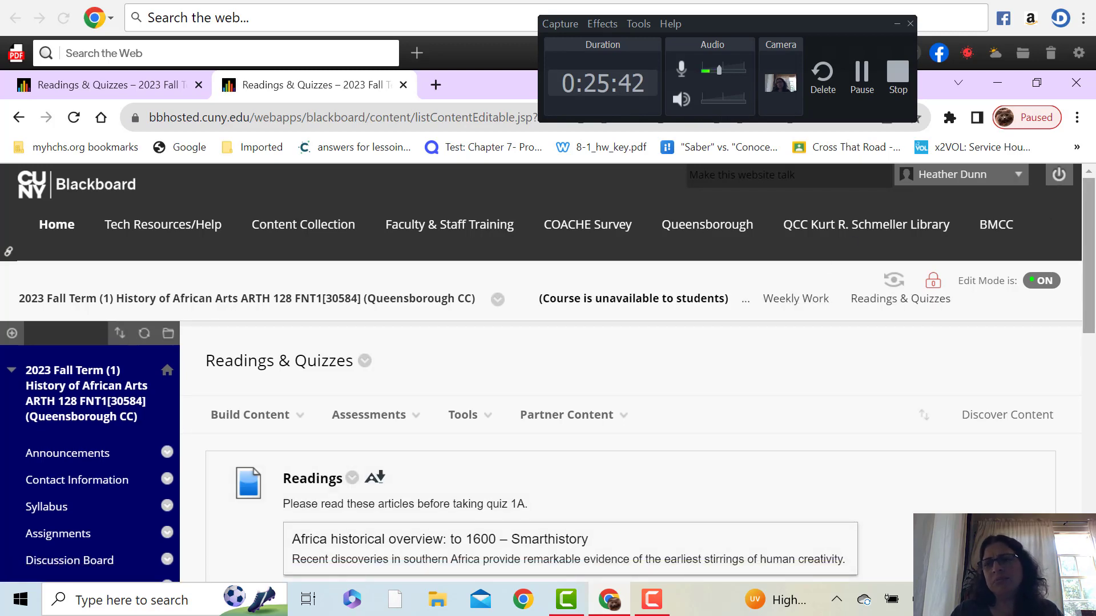
Step: Scroll to the quiz 1B reading and open the Khan Academy 'Running horned woman, Tassili n'Ajjer' article
scroll(down, 3)
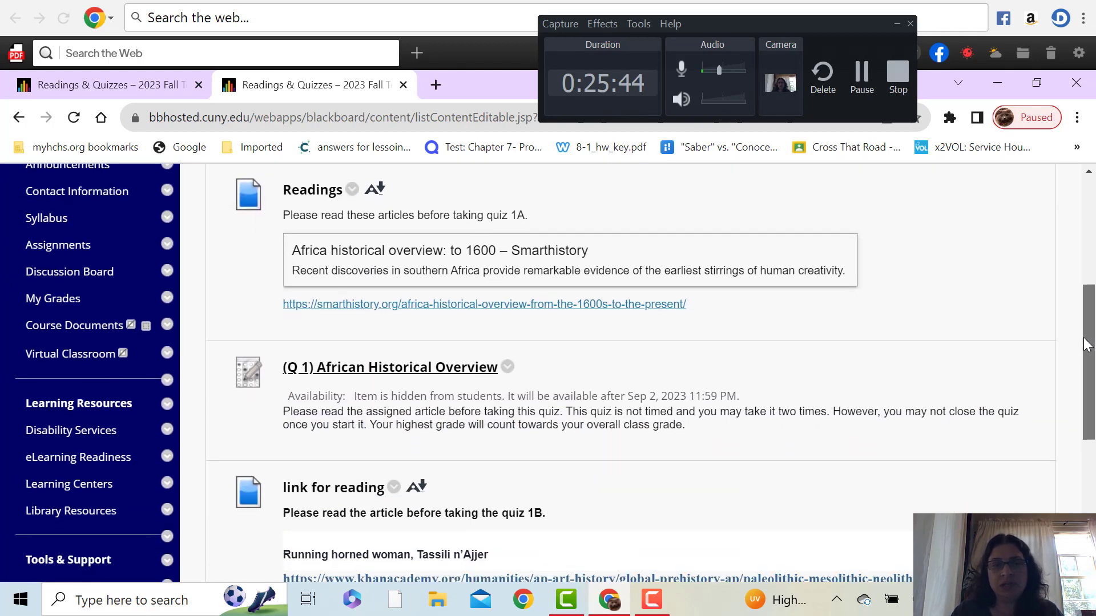
scroll(down, 3)
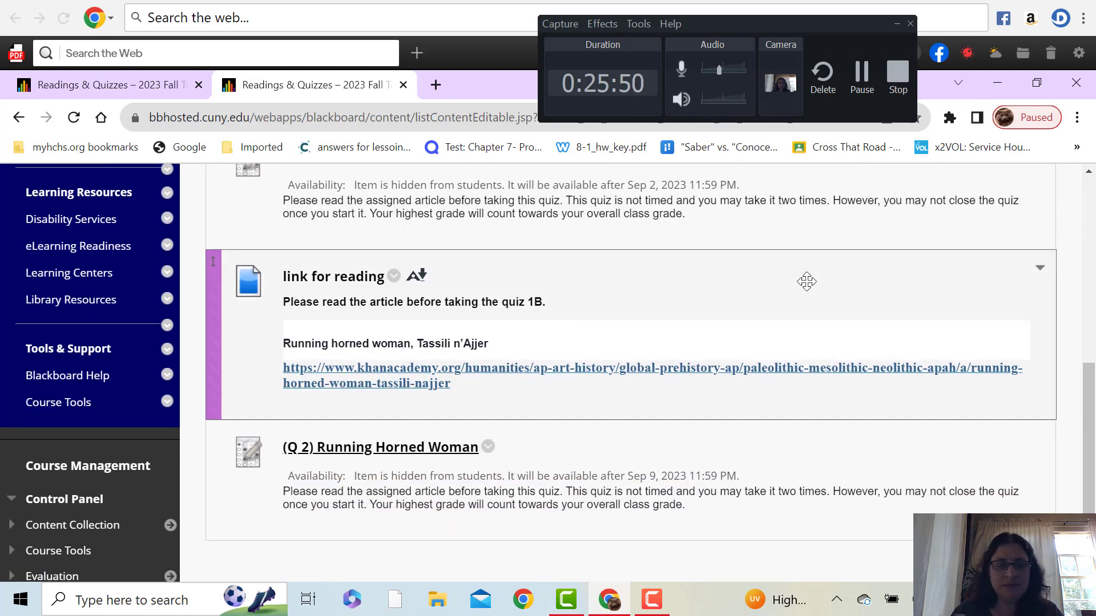
mouse_move(671, 370)
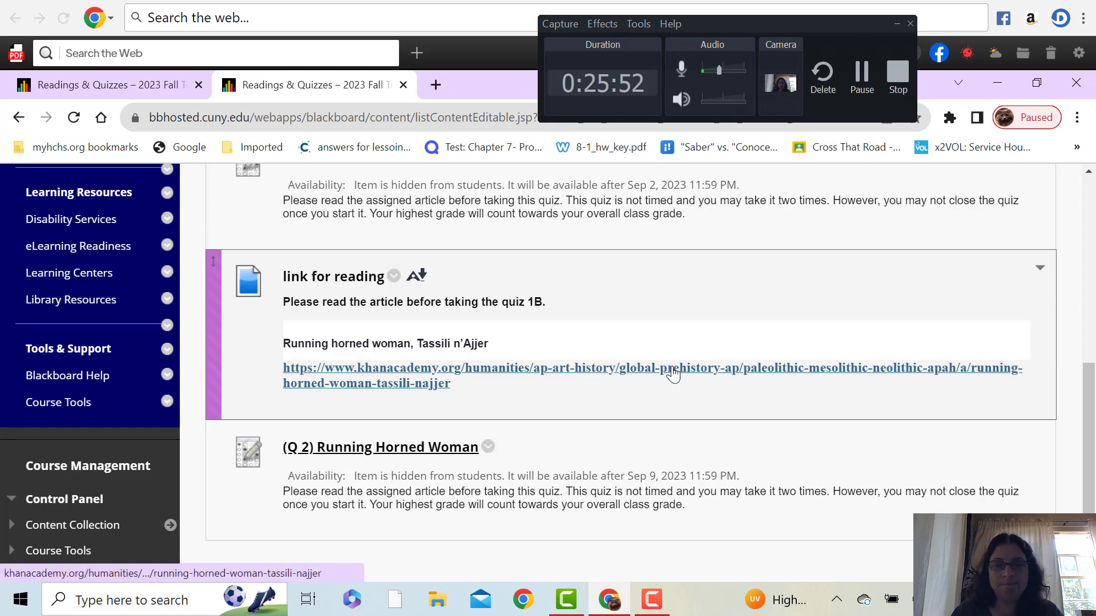
click(651, 368)
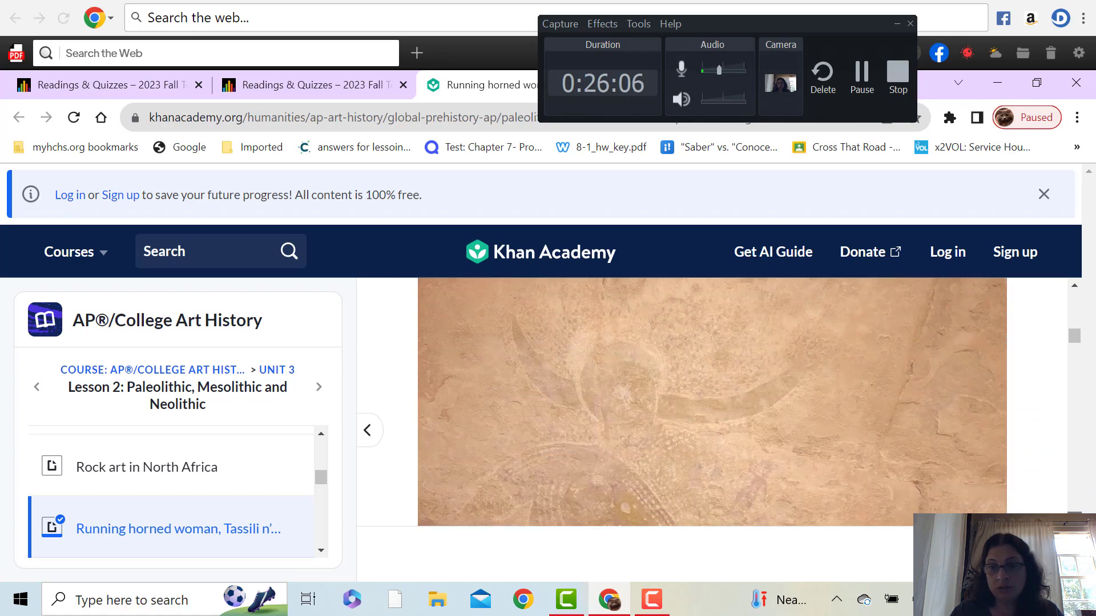
Step: Scroll through the Khan Academy Running horned woman lesson
scroll(down, 3)
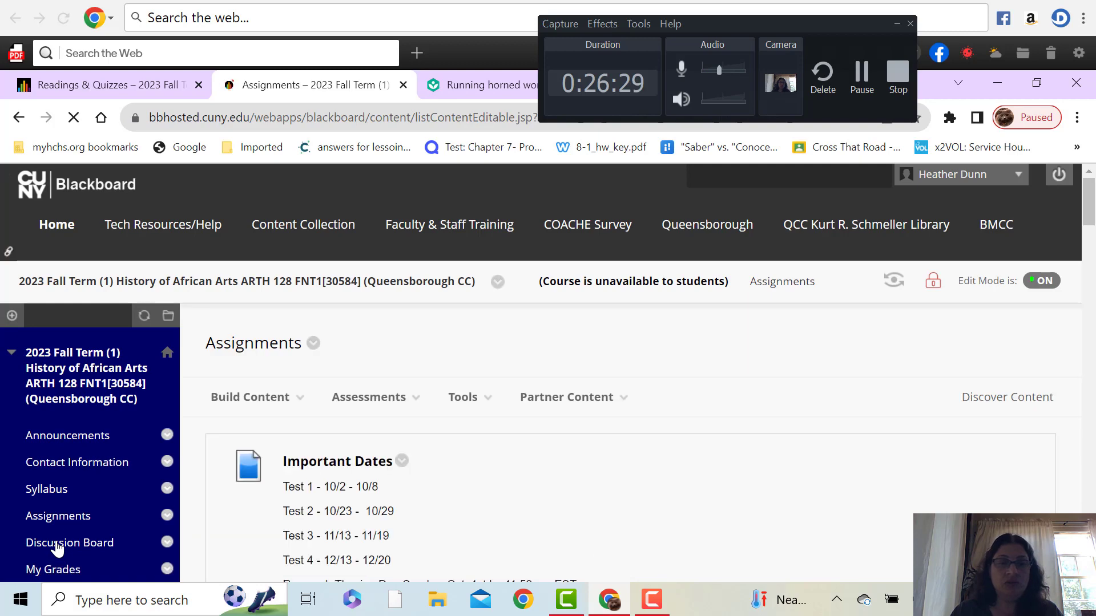
Step: Open the Week 6 - 10/2 - 10/8 folder's Weekly Work folder to view Test 1
scroll(down, 3)
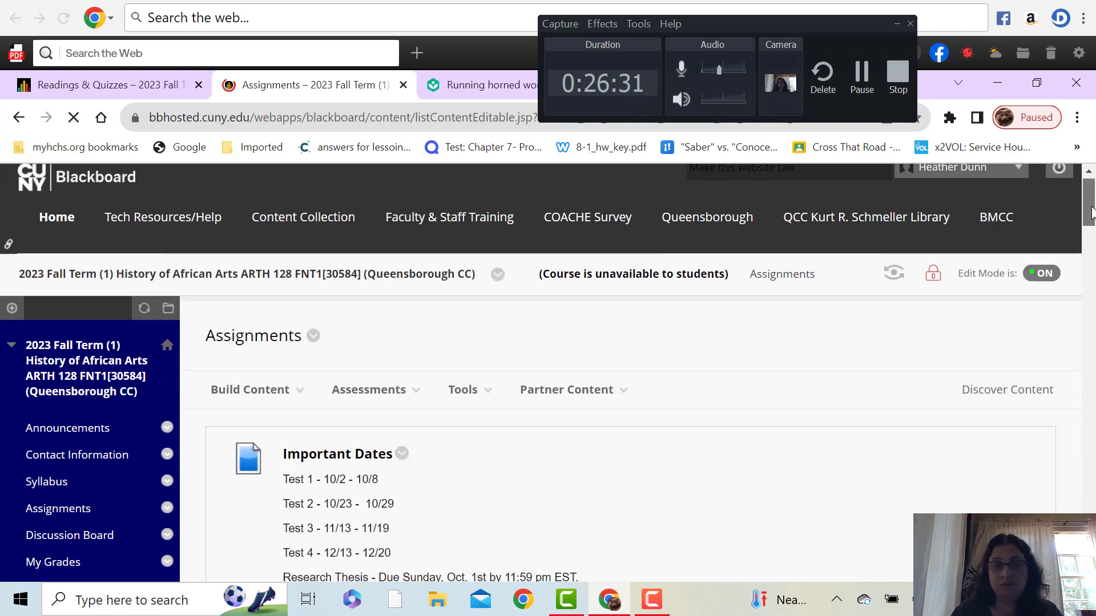
scroll(down, 3)
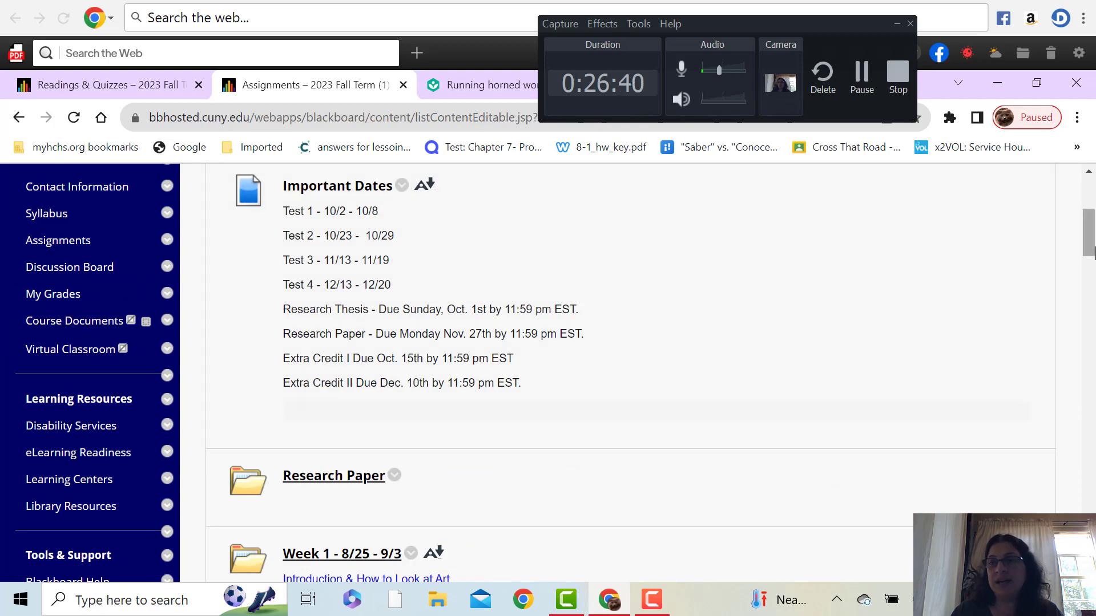
scroll(down, 3)
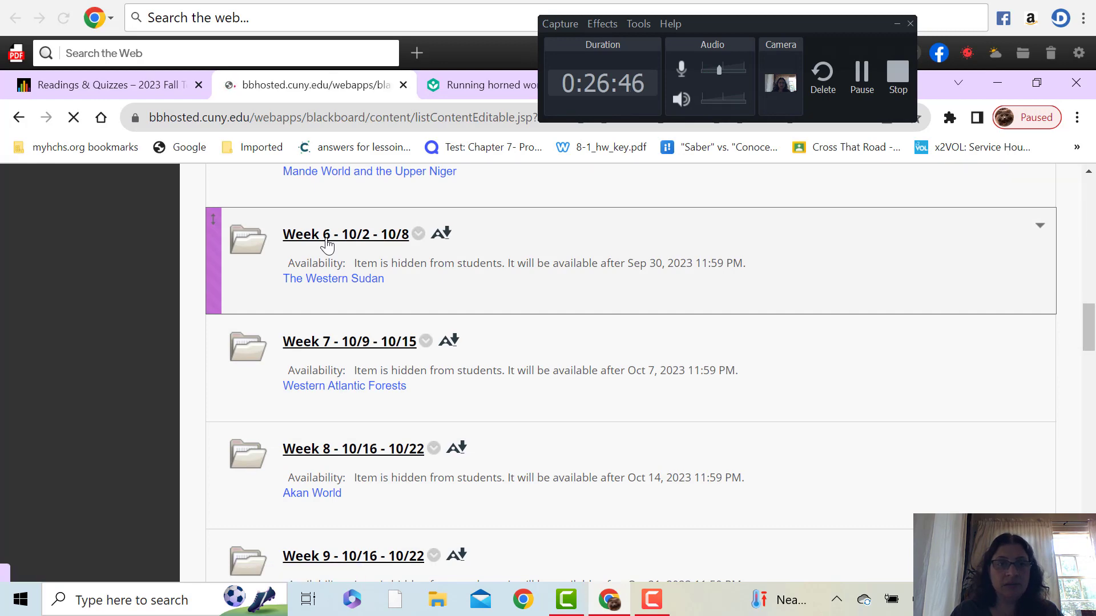
click(345, 234)
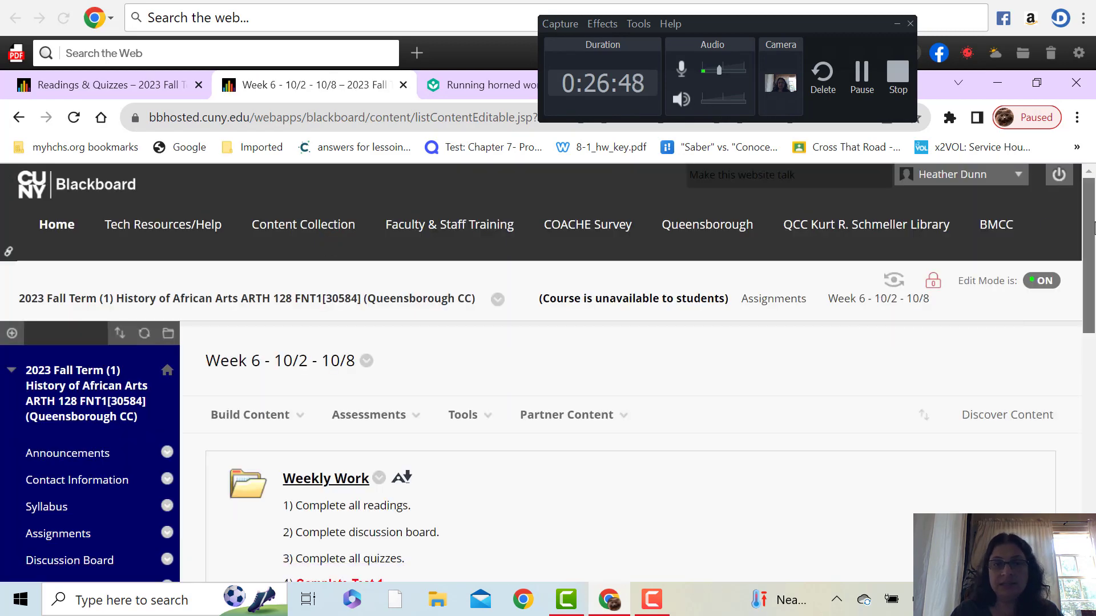
scroll(down, 3)
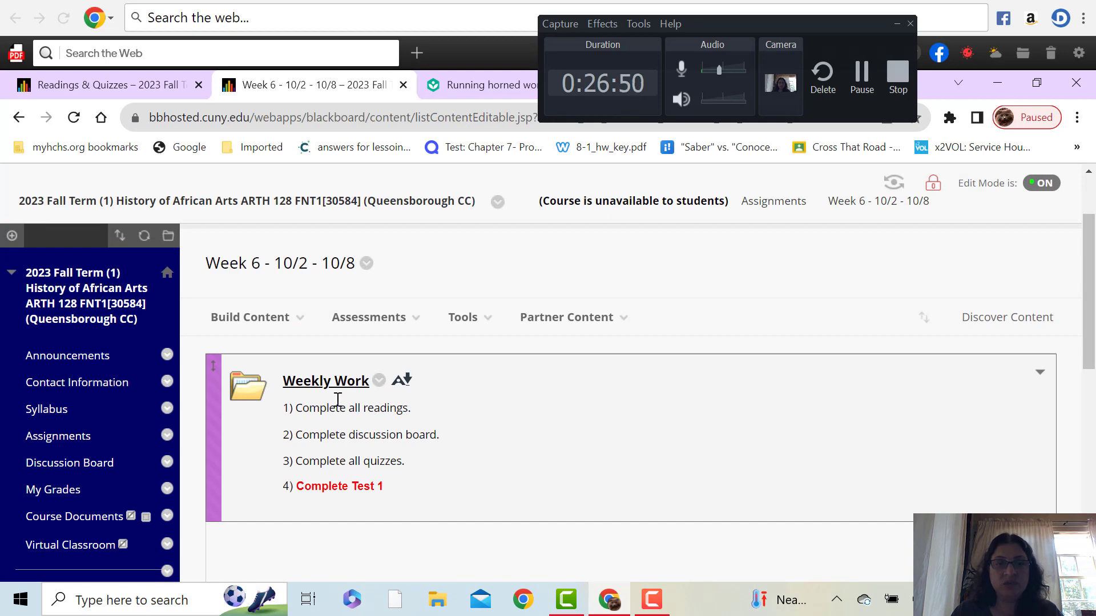
click(325, 380)
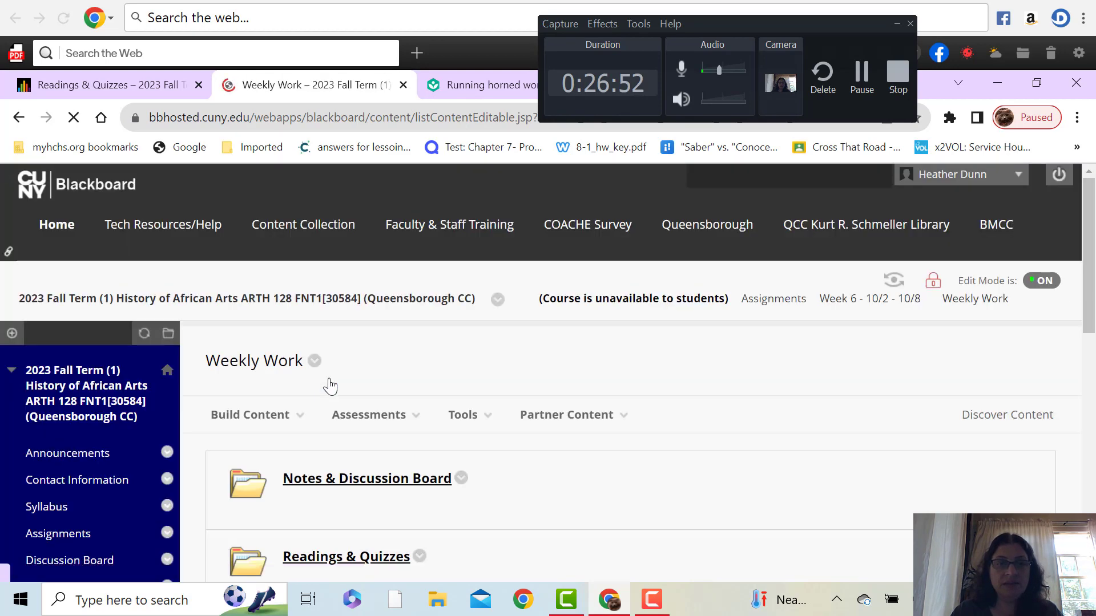
scroll(down, 3)
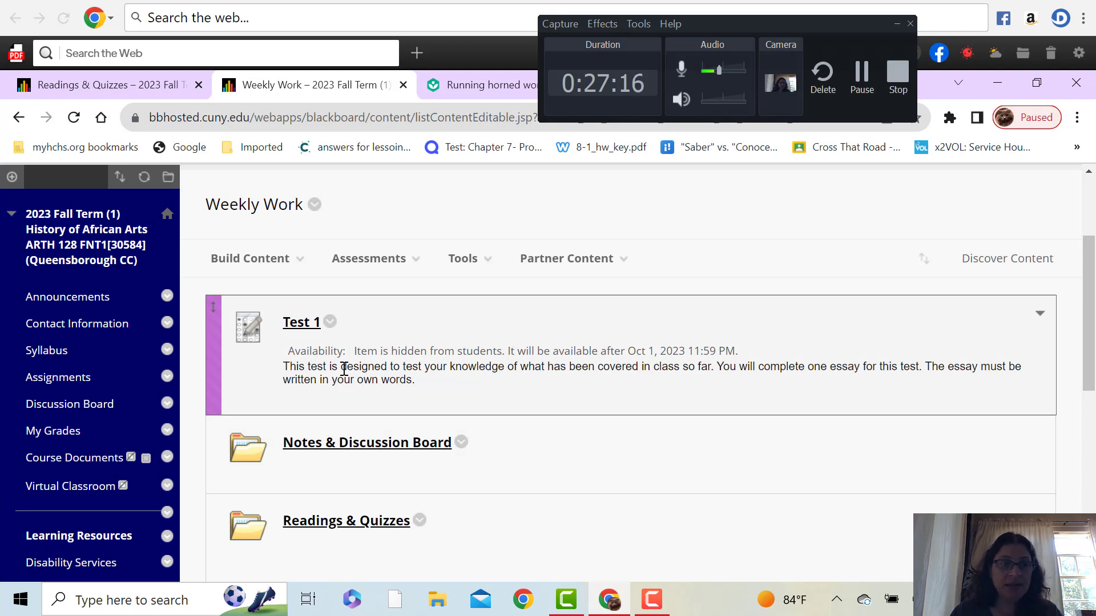
mouse_move(53, 430)
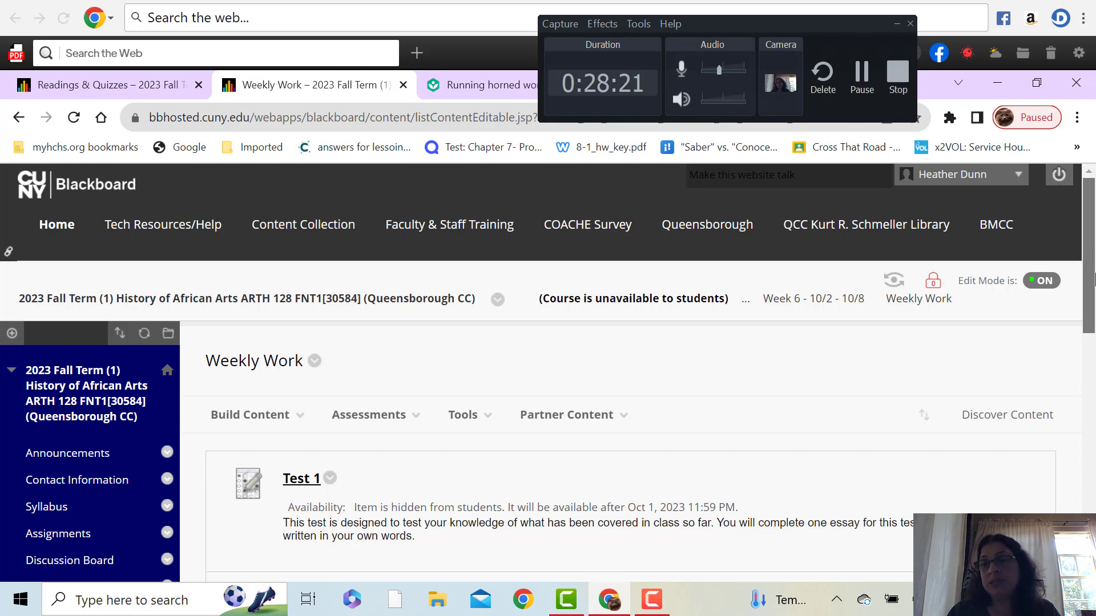
scroll(down, 3)
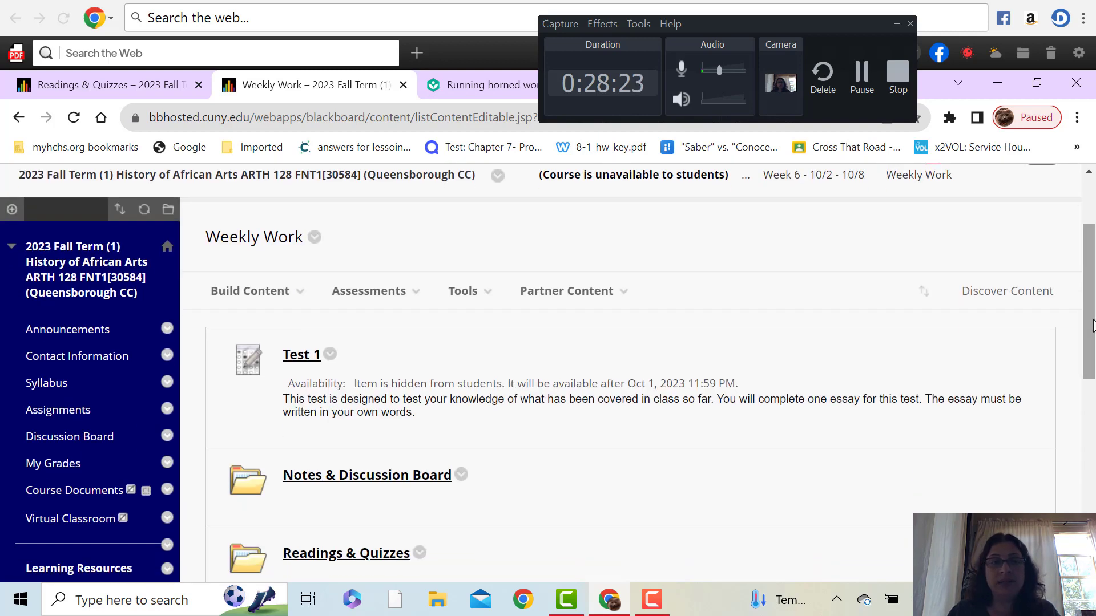